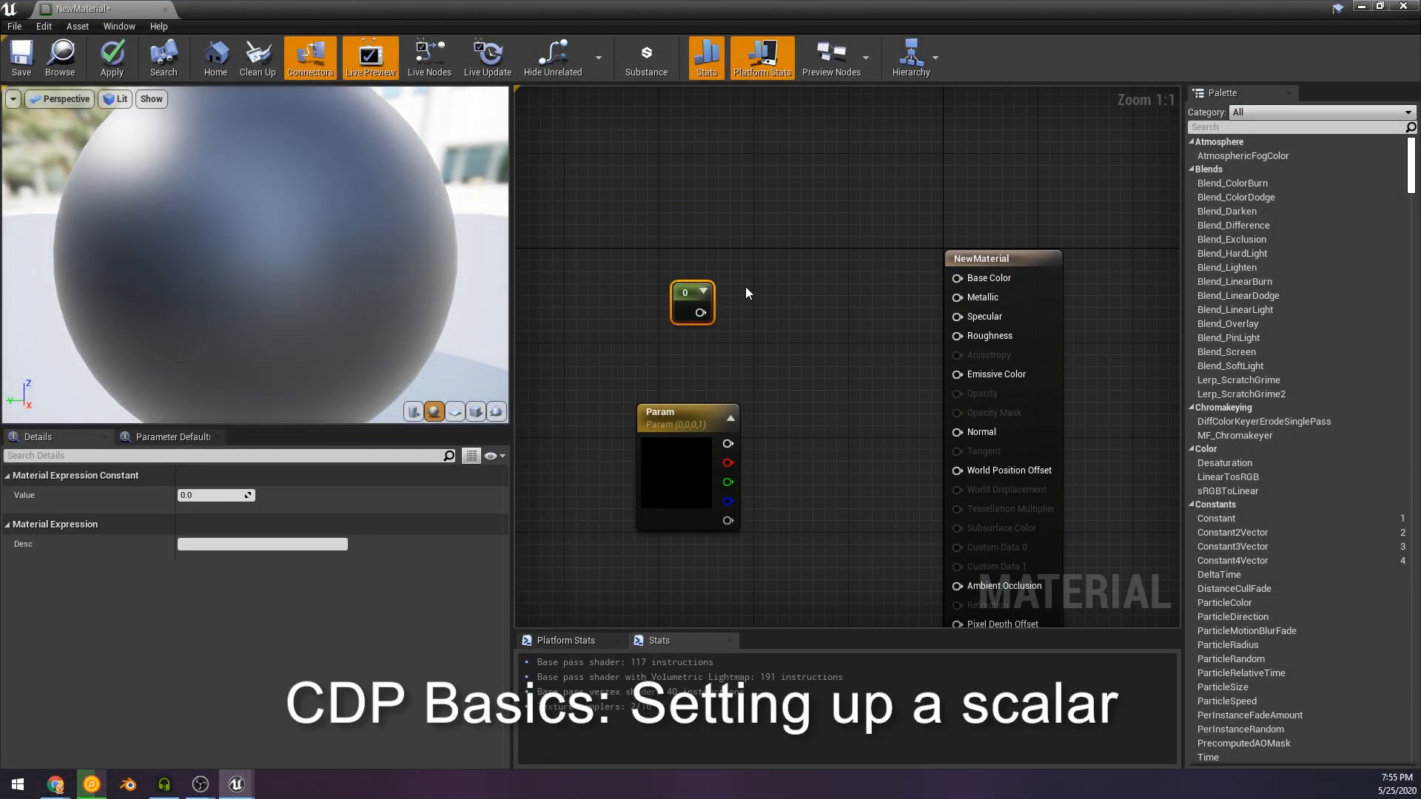
# Convert the constant to a scalar parameter Basic wired to Emissive Color with Use Custom Primitive Data enabled.
pyautogui.rightClick(691, 302)
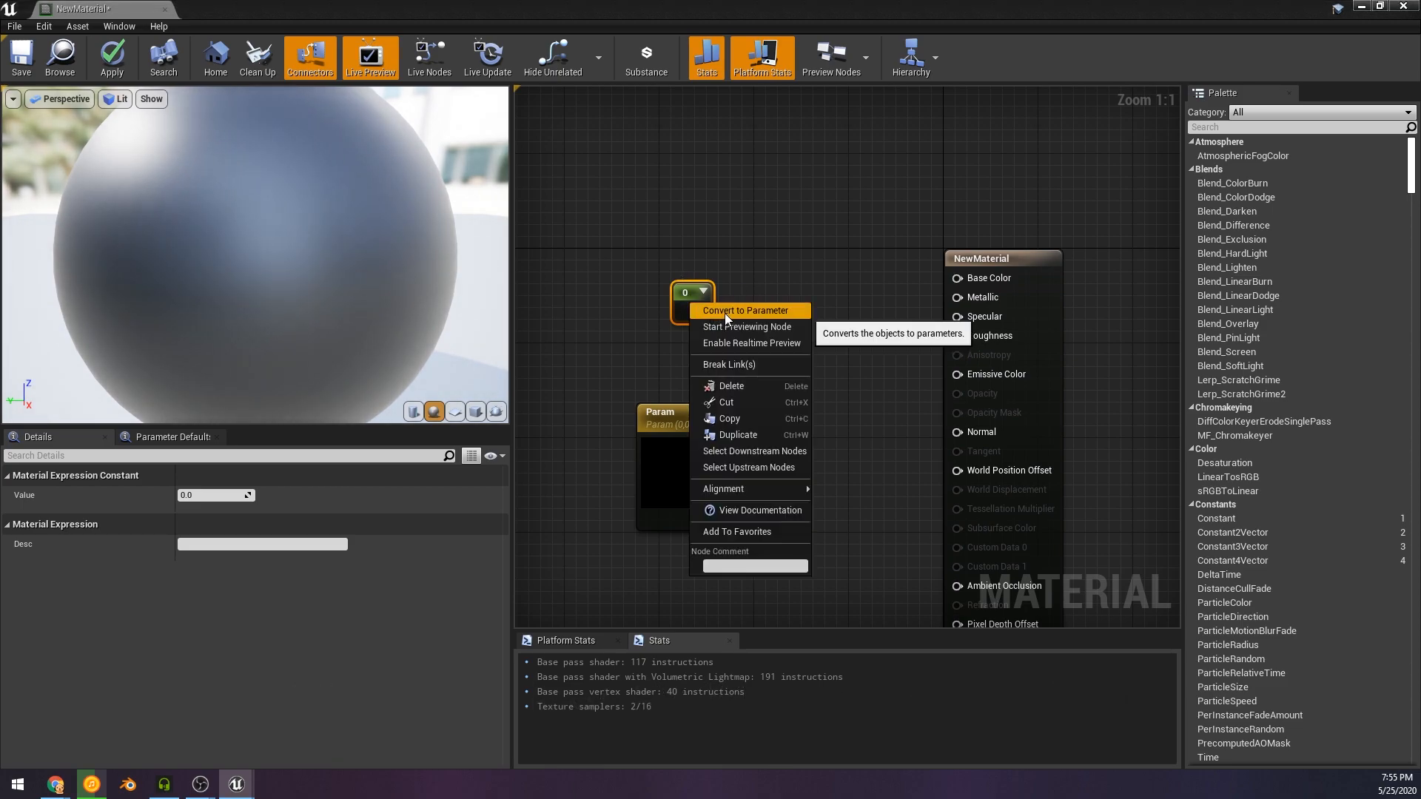
pyautogui.click(744, 310)
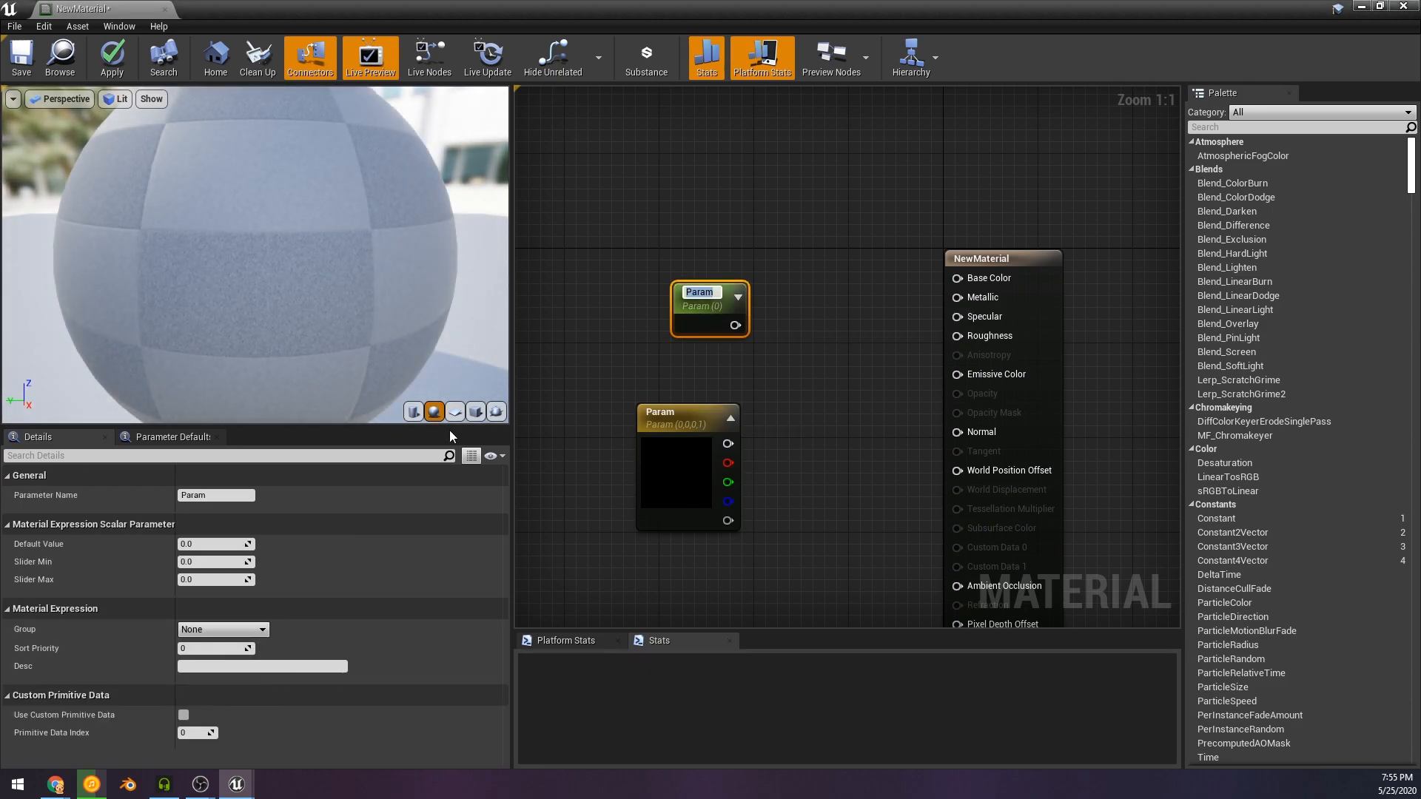
pyautogui.write('Basic')
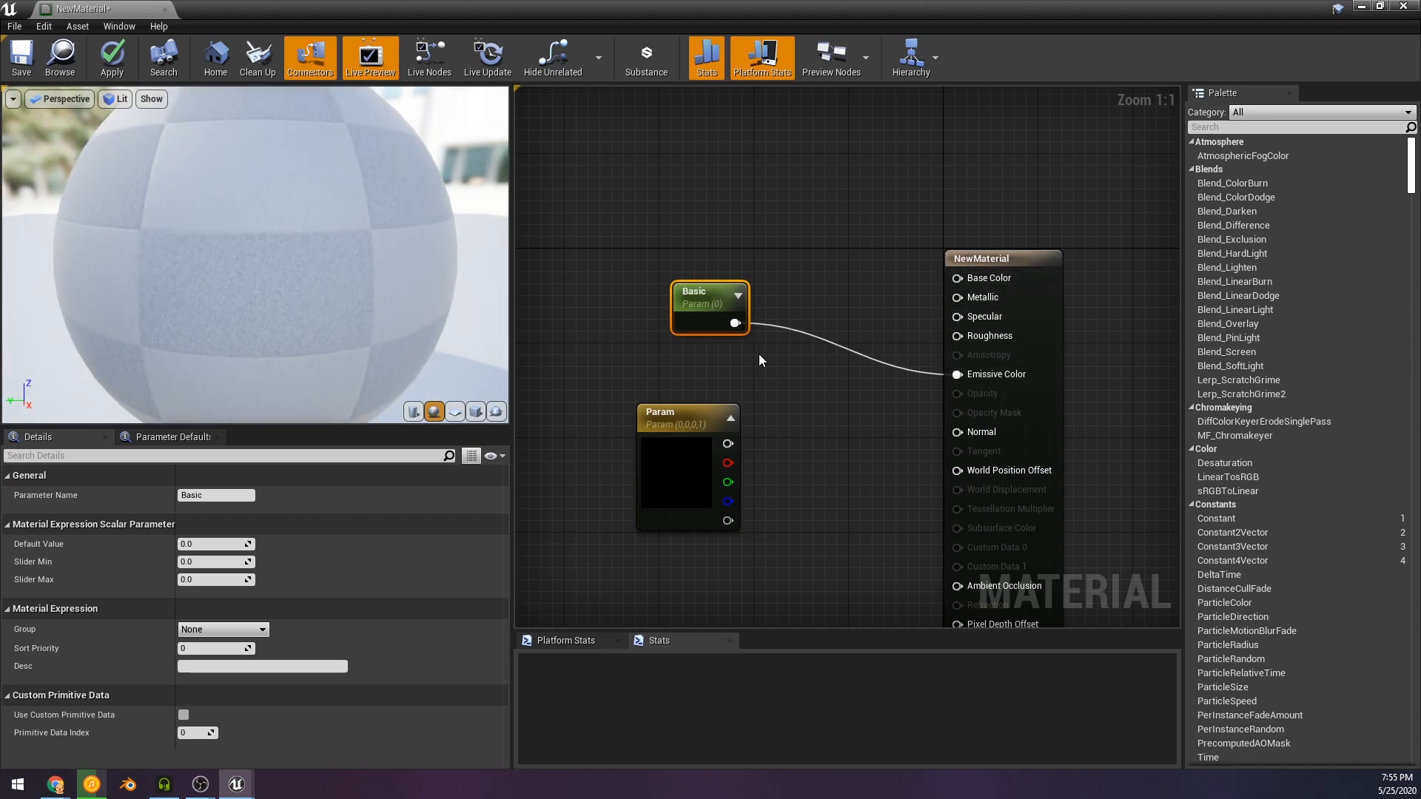
pyautogui.moveTo(709, 299); pyautogui.dragTo(862, 347)
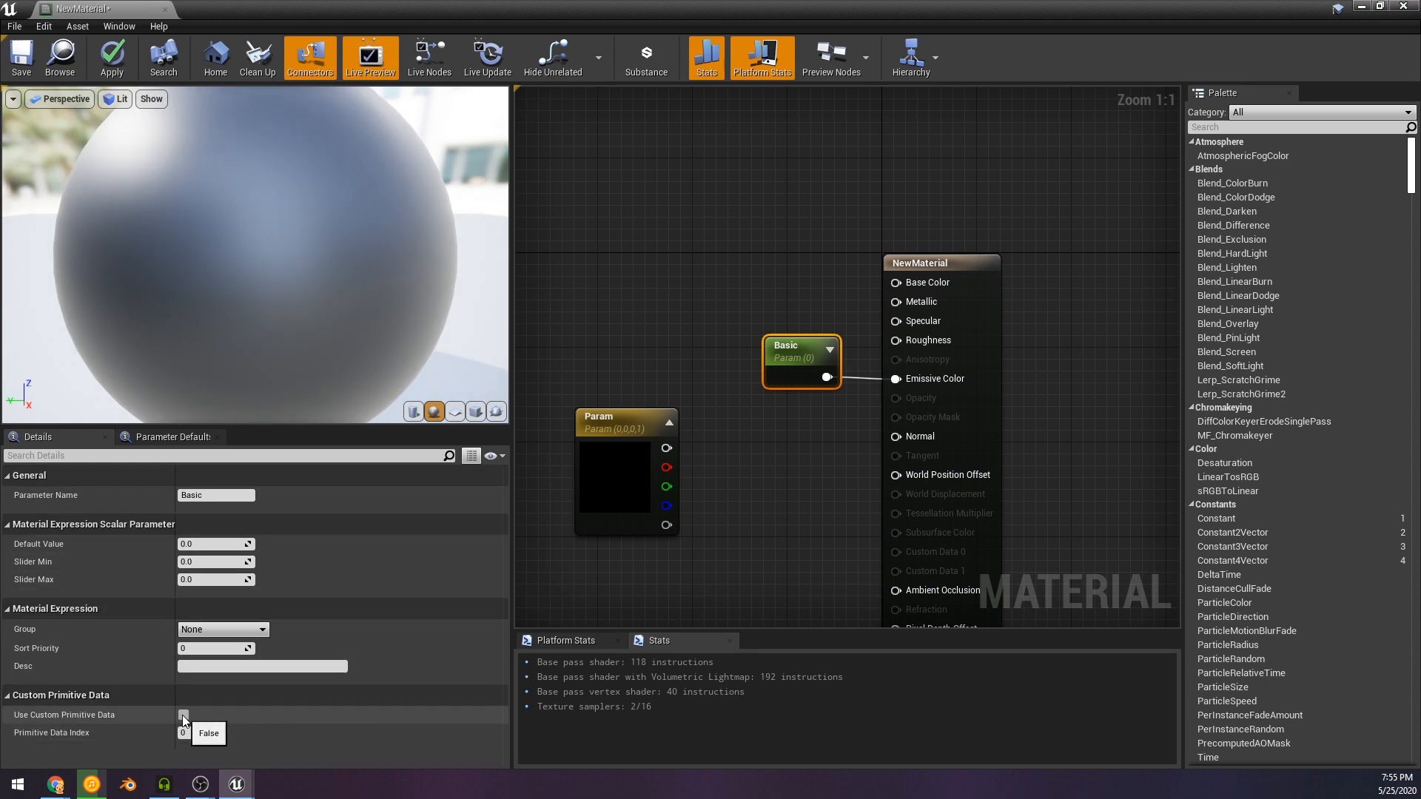
pyautogui.click(182, 714)
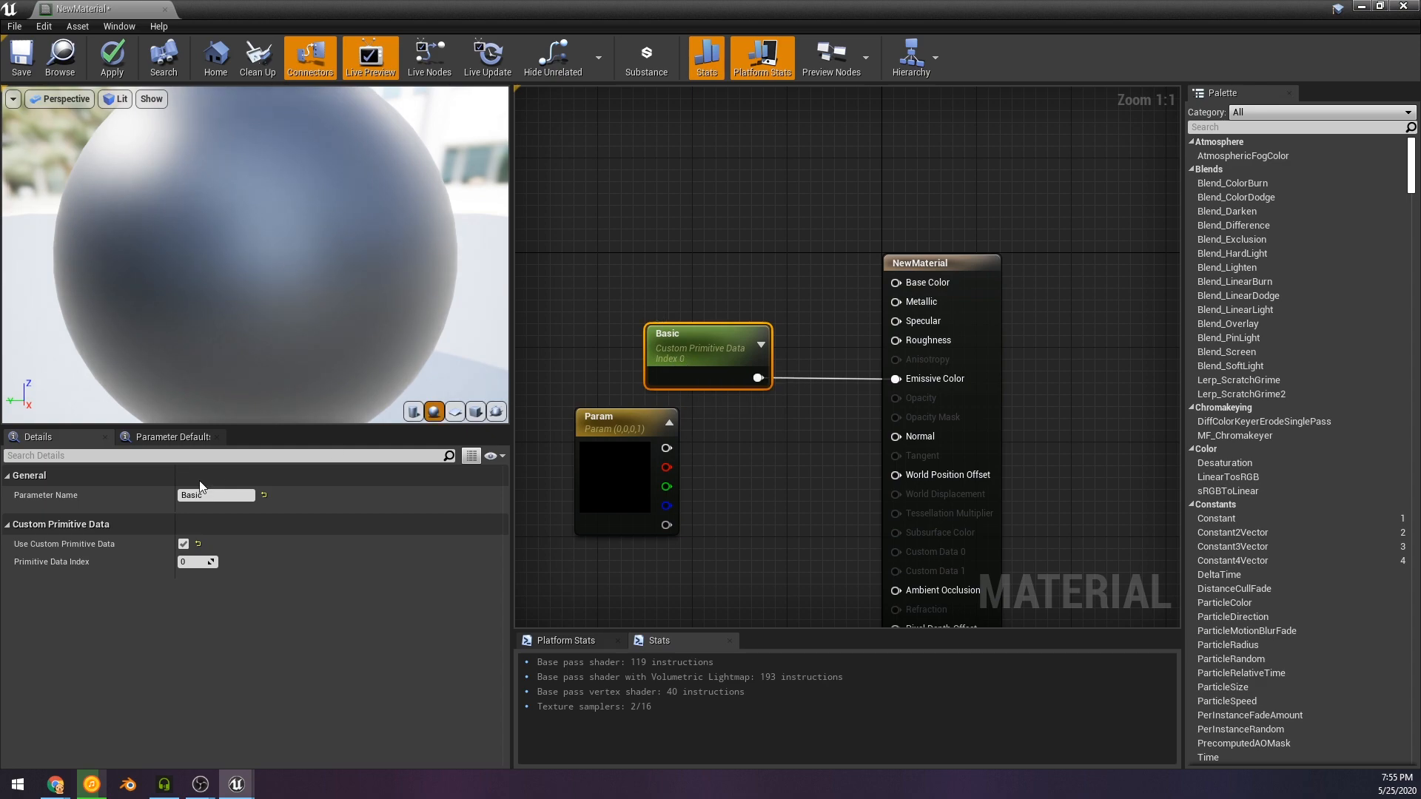
pyautogui.moveTo(160, 535)
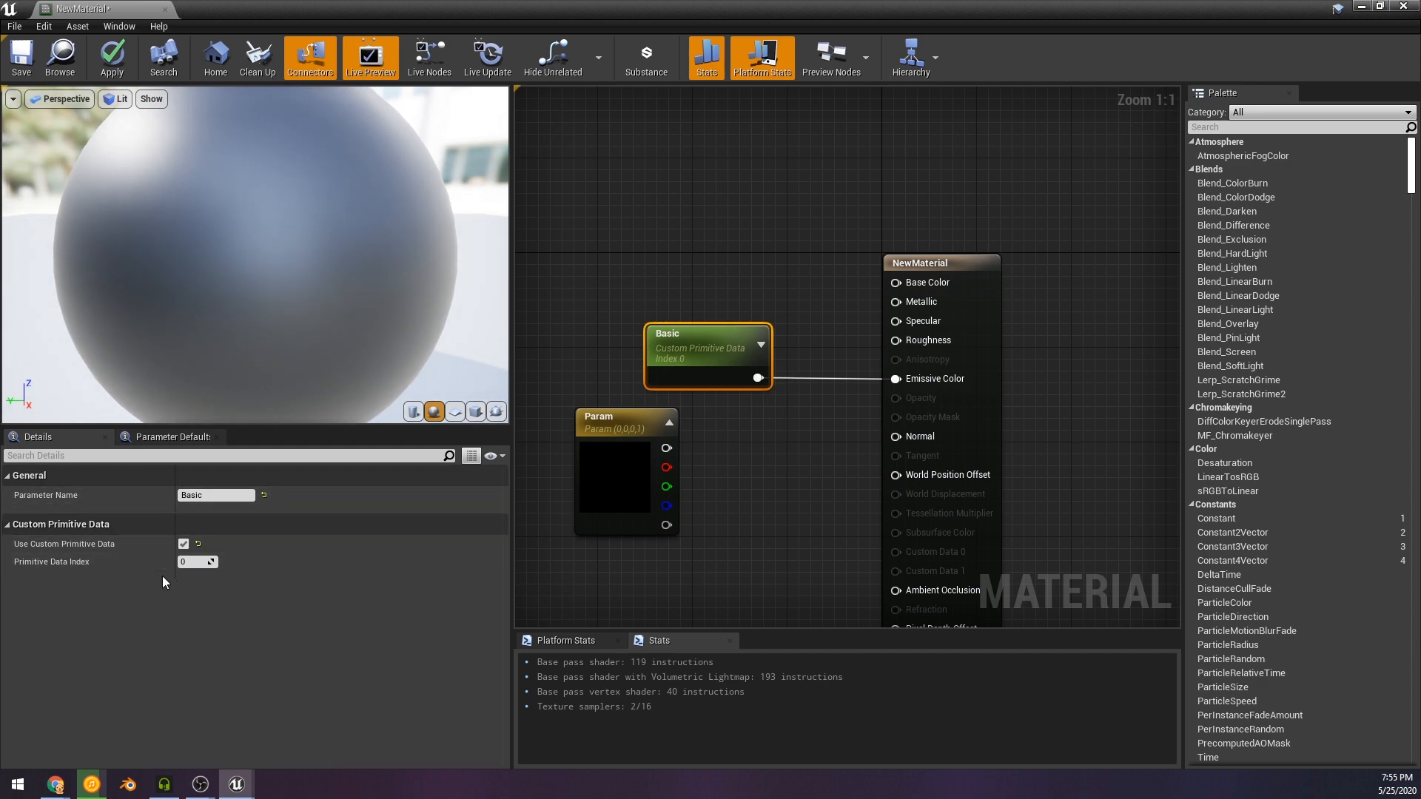
pyautogui.moveTo(803, 500)
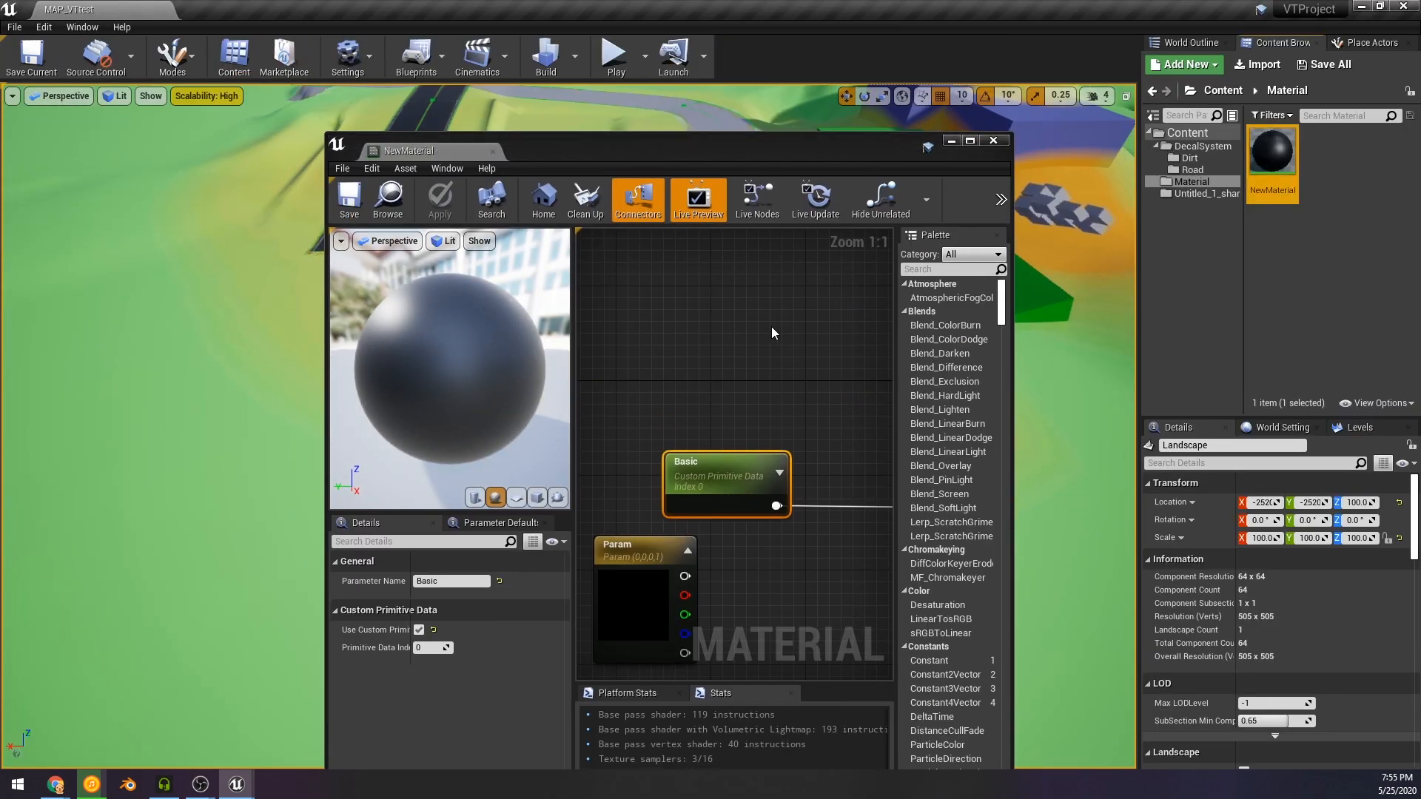
pyautogui.moveTo(697, 154)
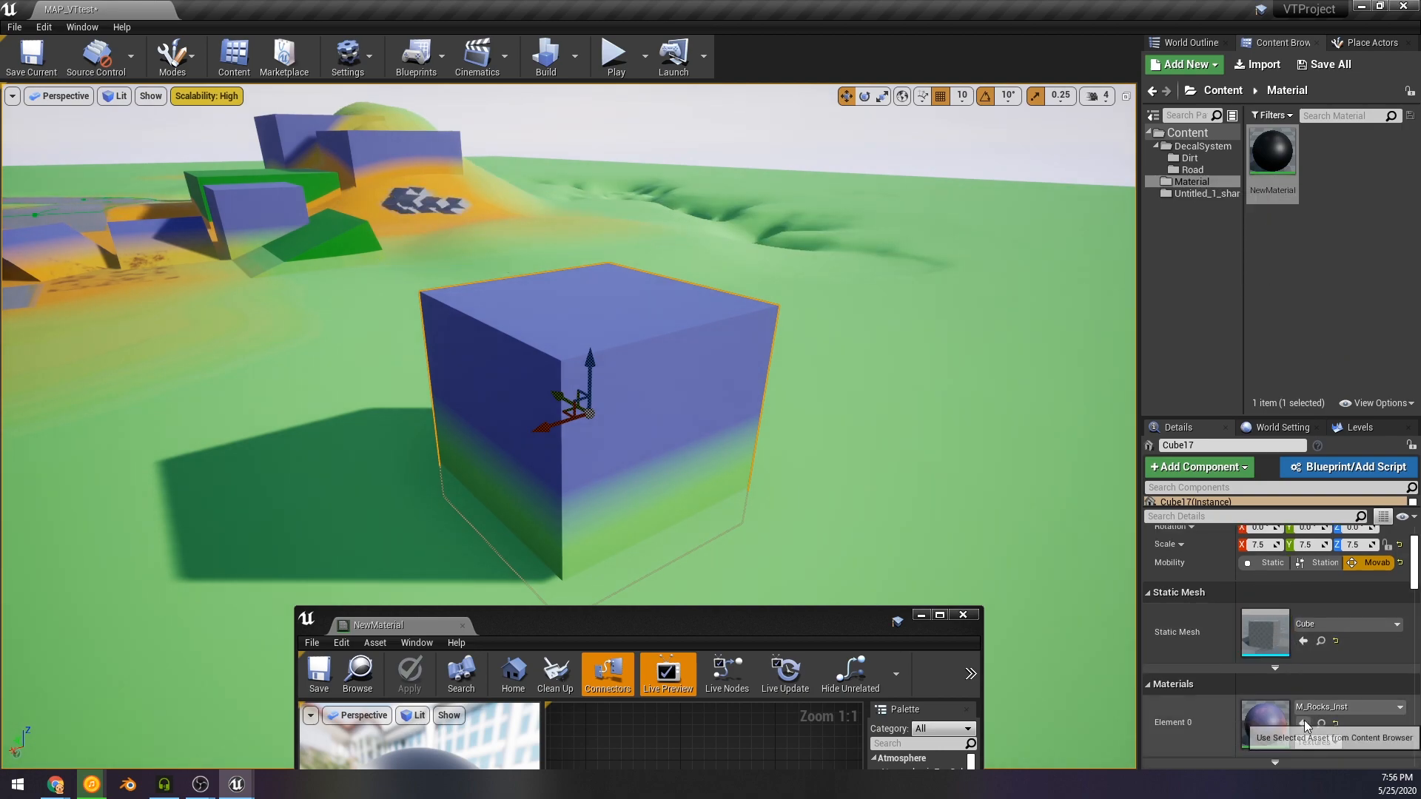
# Rename the NewMaterial asset in the Content Browser to M_BasicCPD.
pyautogui.rightClick(1272, 150)
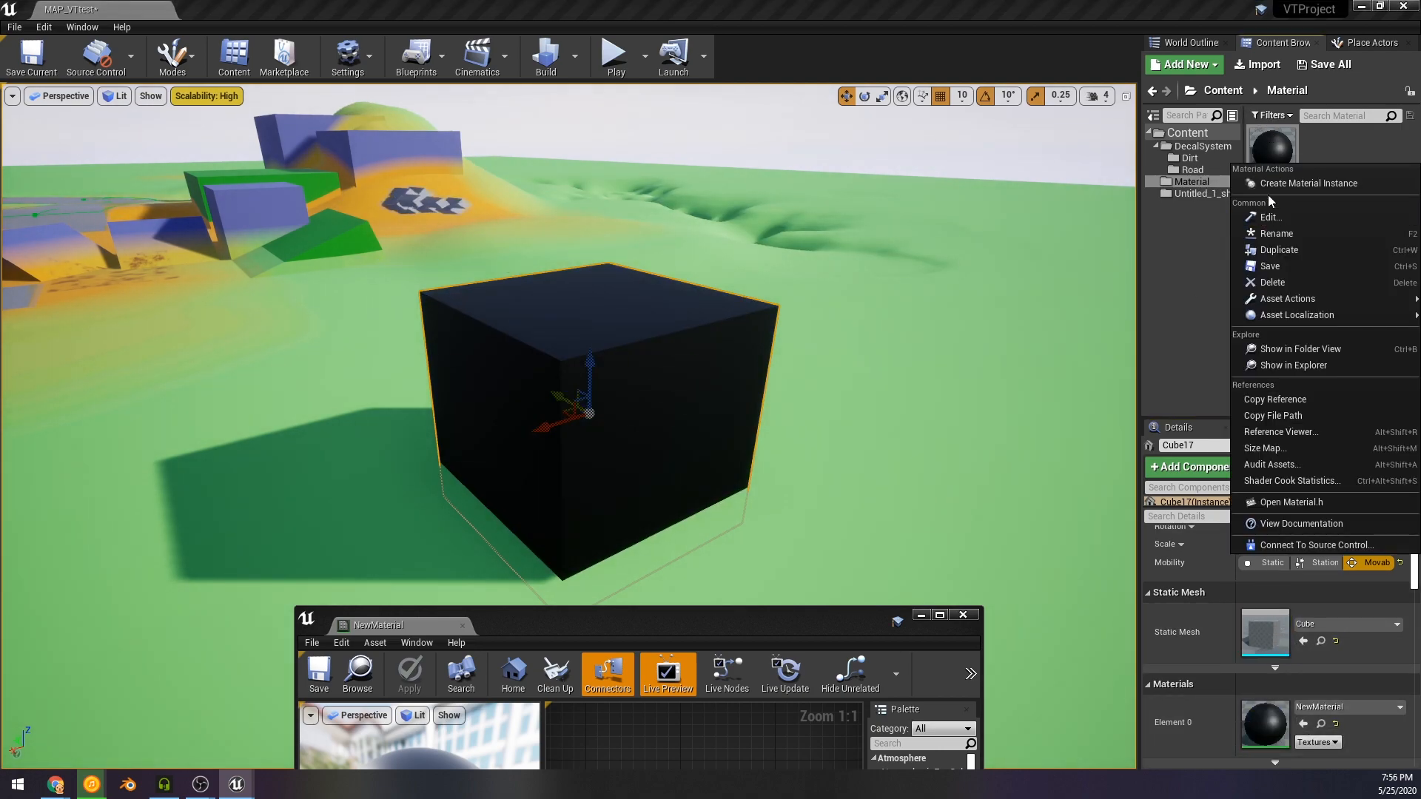
pyautogui.moveTo(1277, 249)
pyautogui.write('M_BasicCPD')
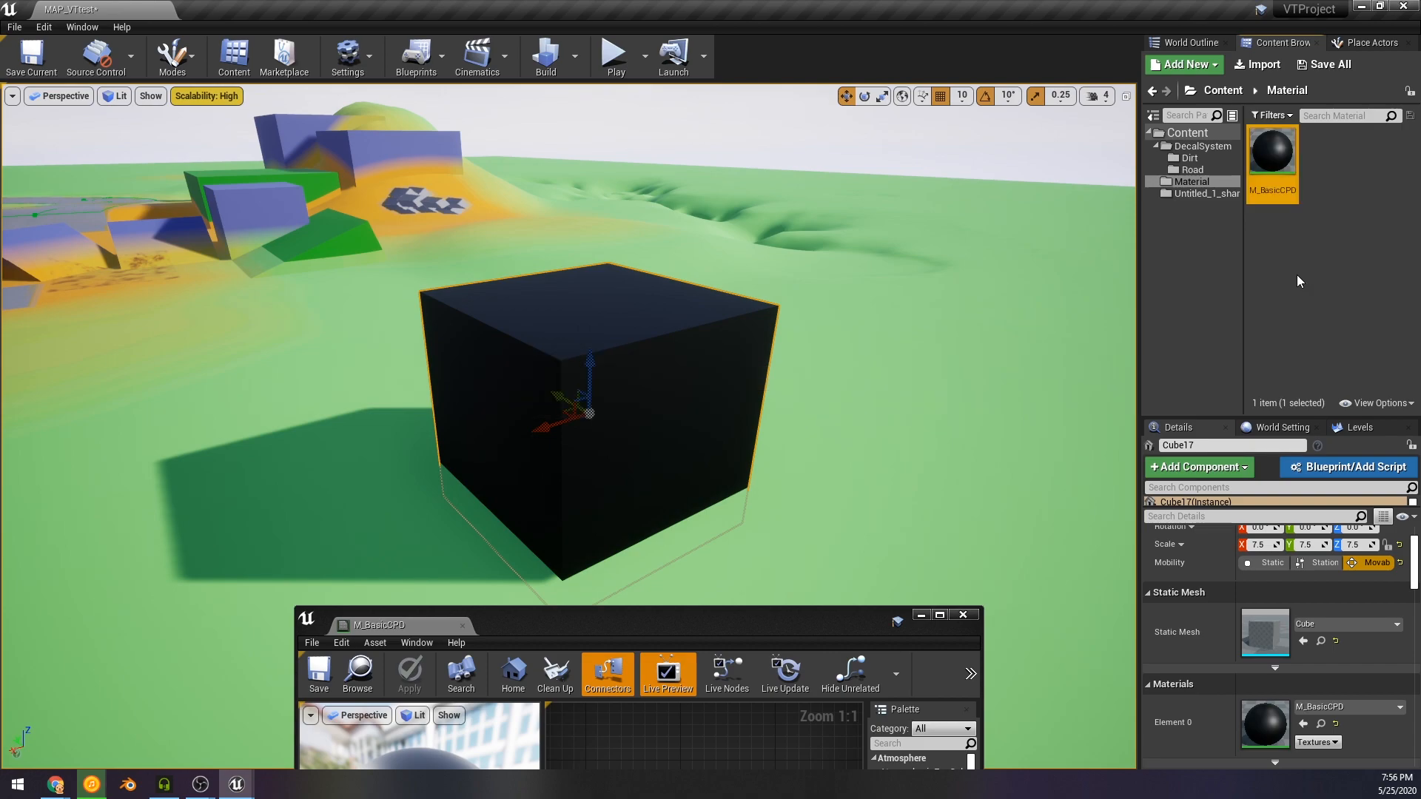
pyautogui.scroll(-3)
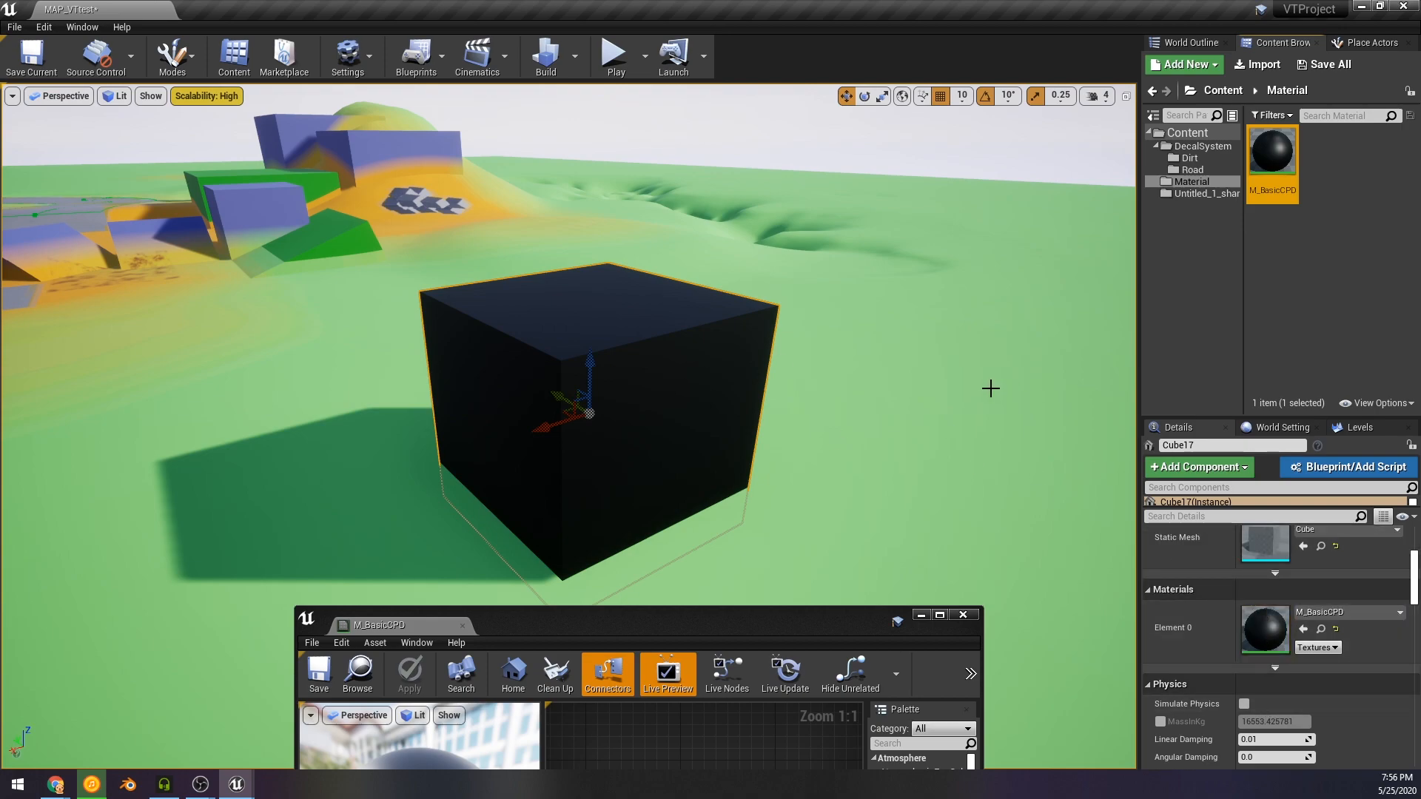
pyautogui.moveTo(958, 378)
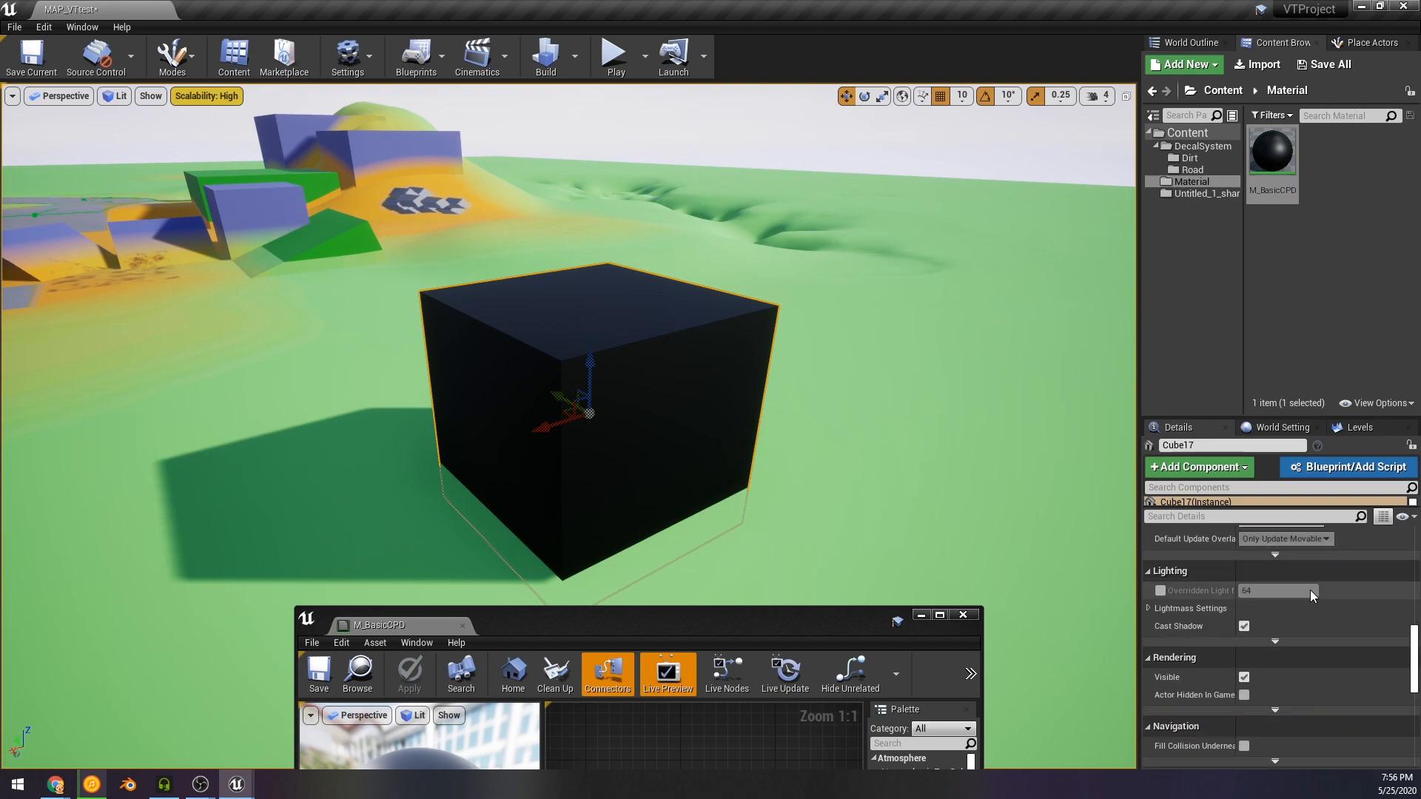
pyautogui.scroll(-3)
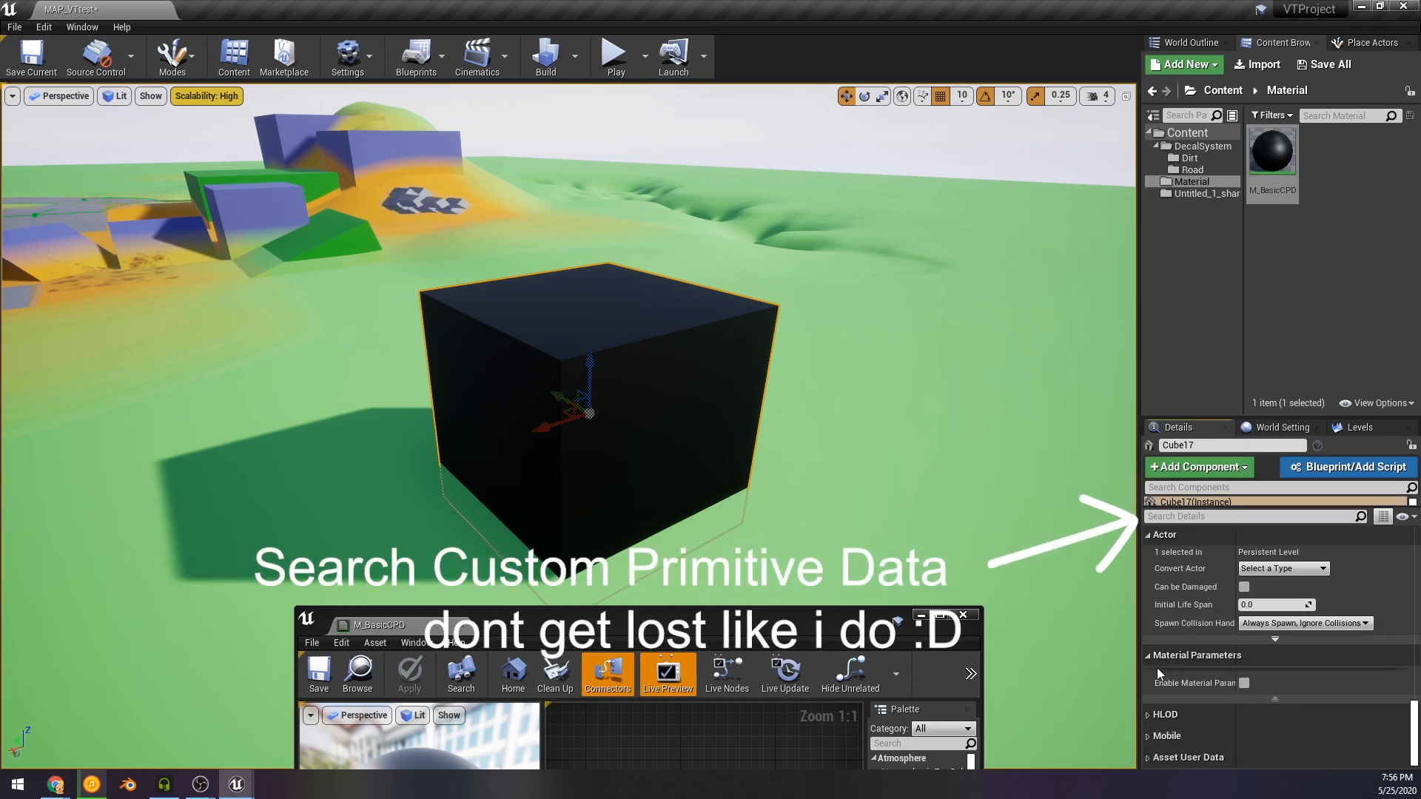
# Add one Custom Primitive Data Defaults element to Cube17 and enter 0.18.
pyautogui.write('custom')
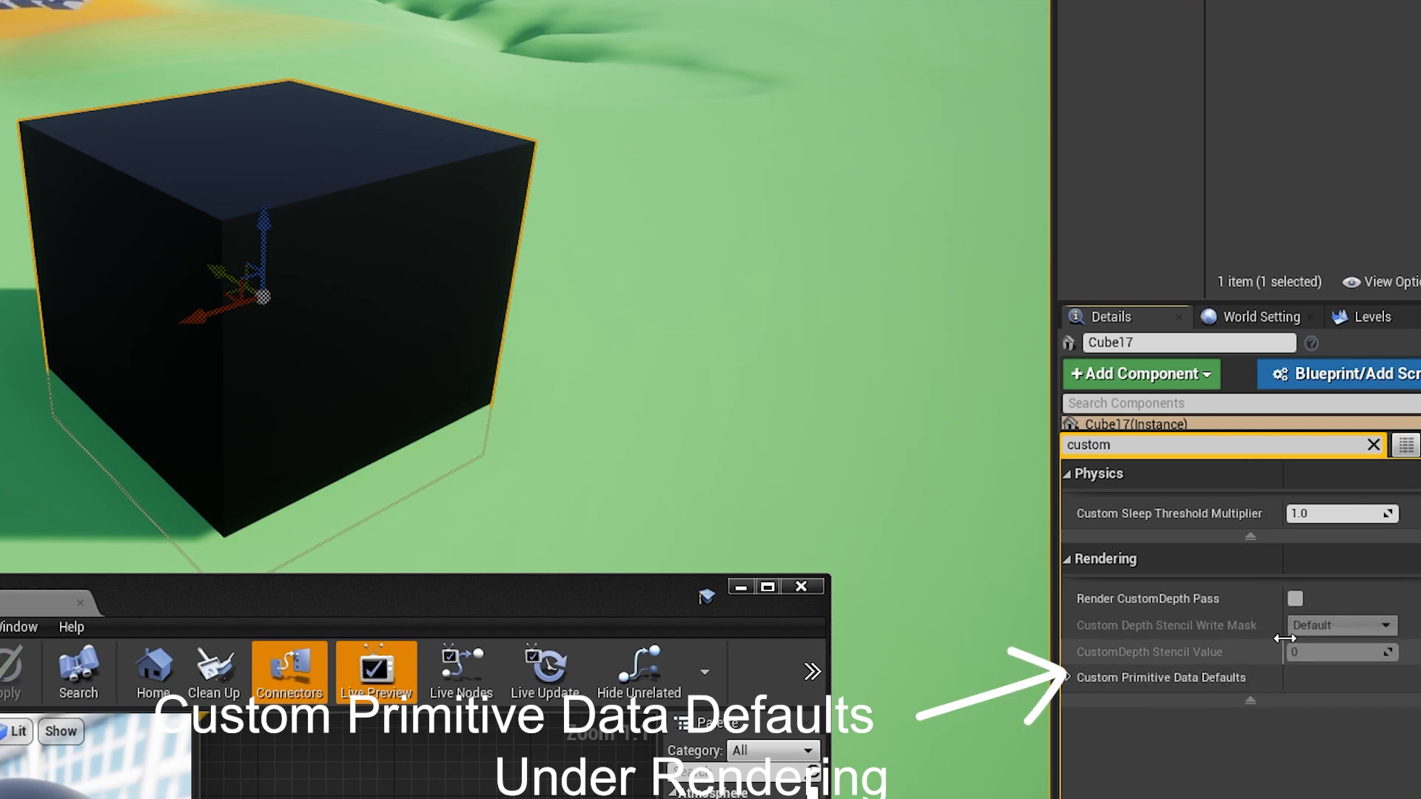
pyautogui.click(1064, 677)
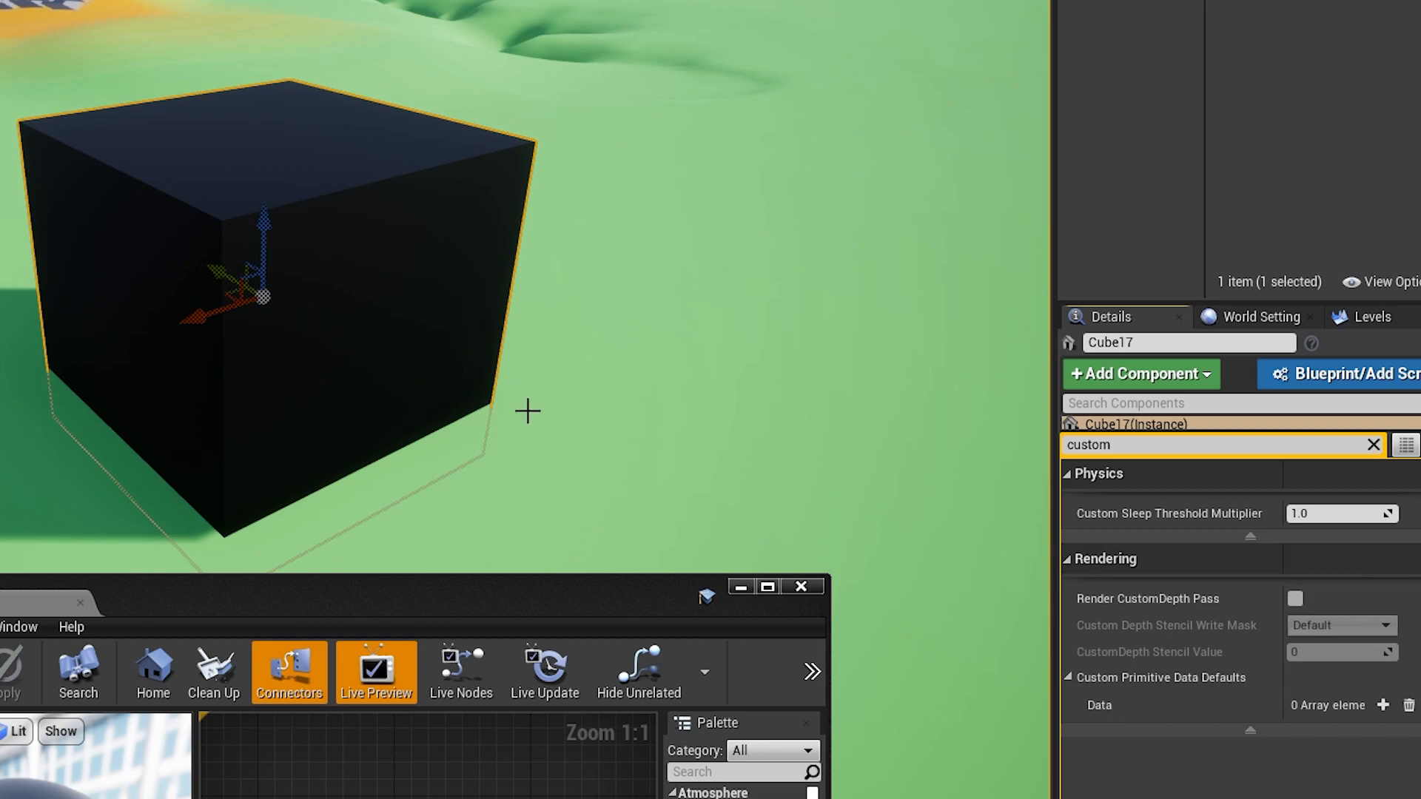
pyautogui.click(1382, 704)
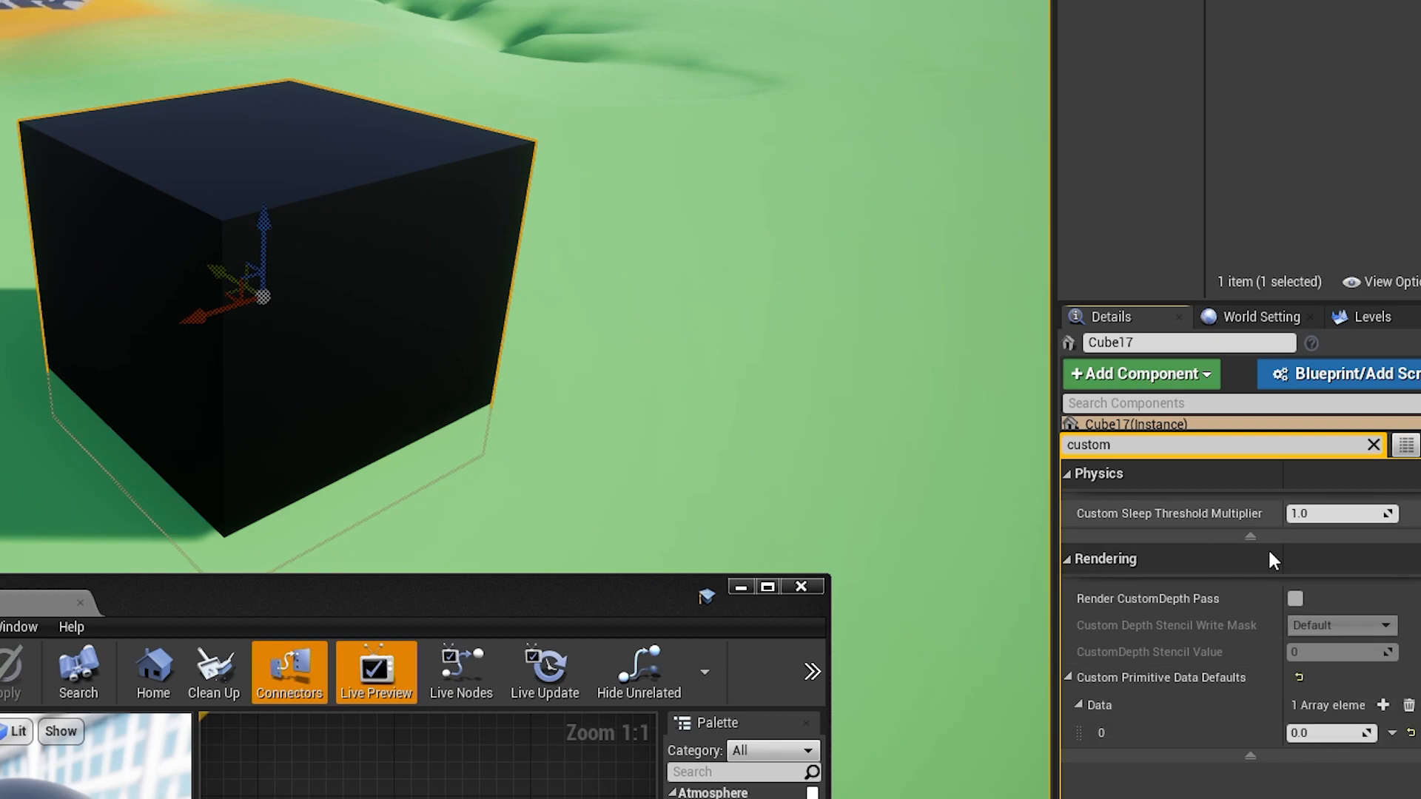
pyautogui.write('0.18')
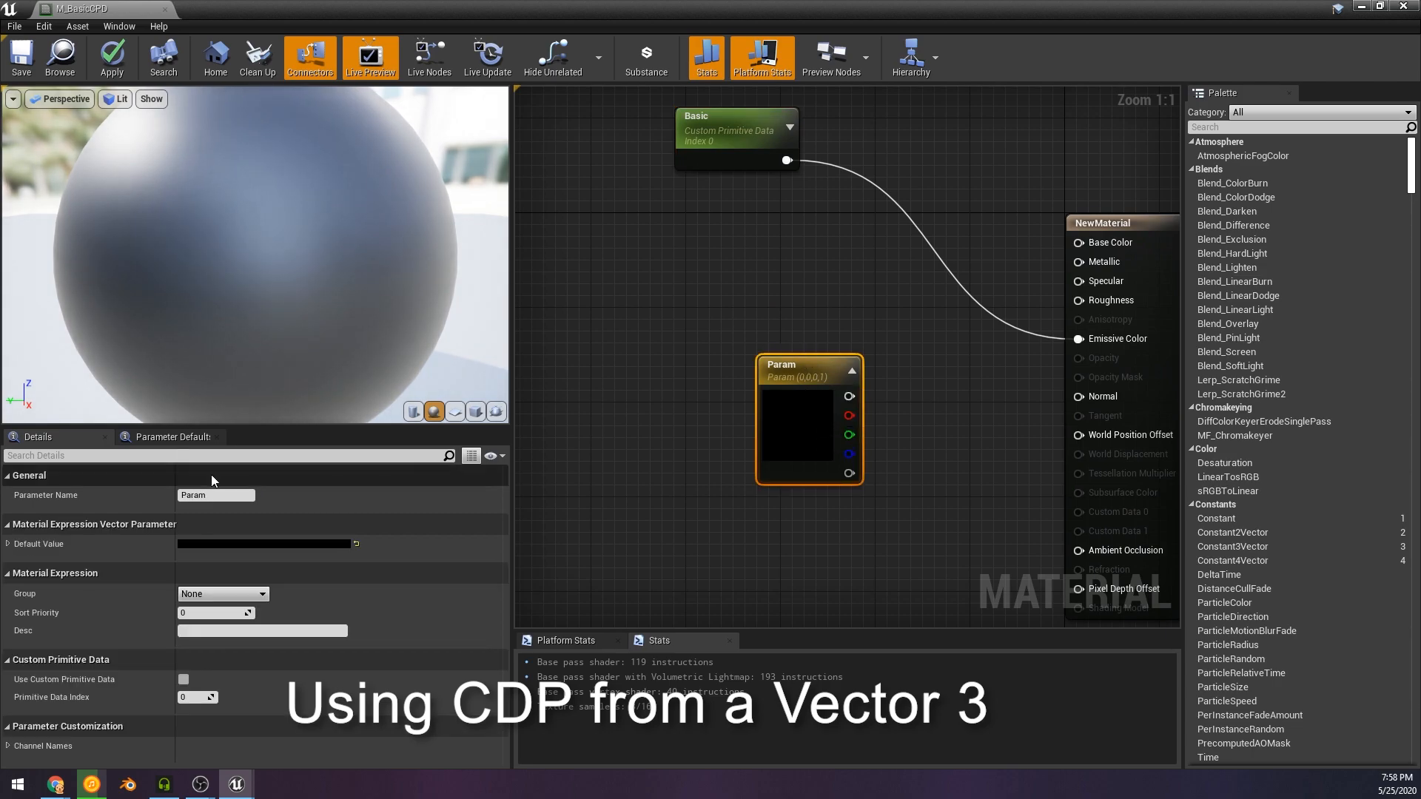
# Name the vector parameter Color so it can drive Base Color via custom primitive data.
pyautogui.write('Color')
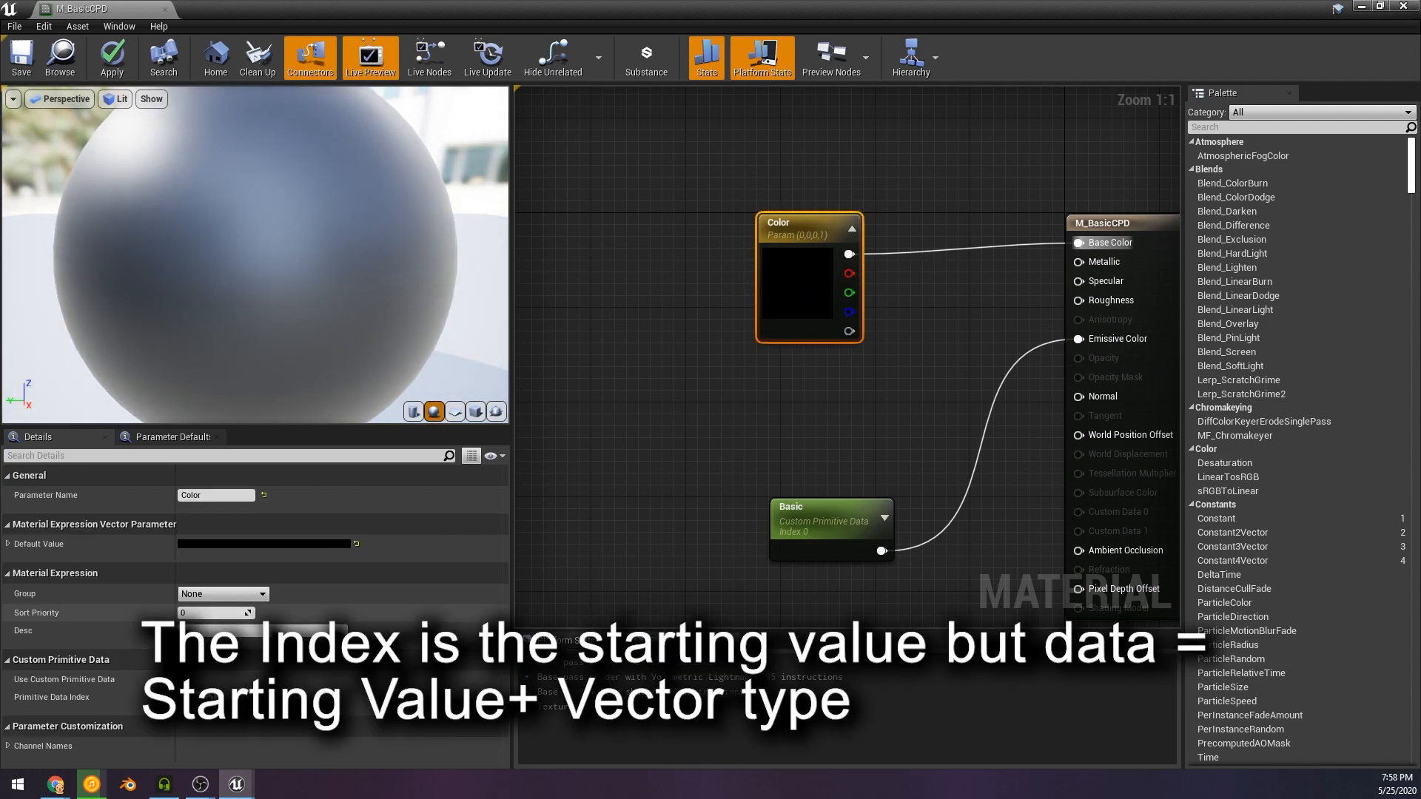
pyautogui.moveTo(65, 679)
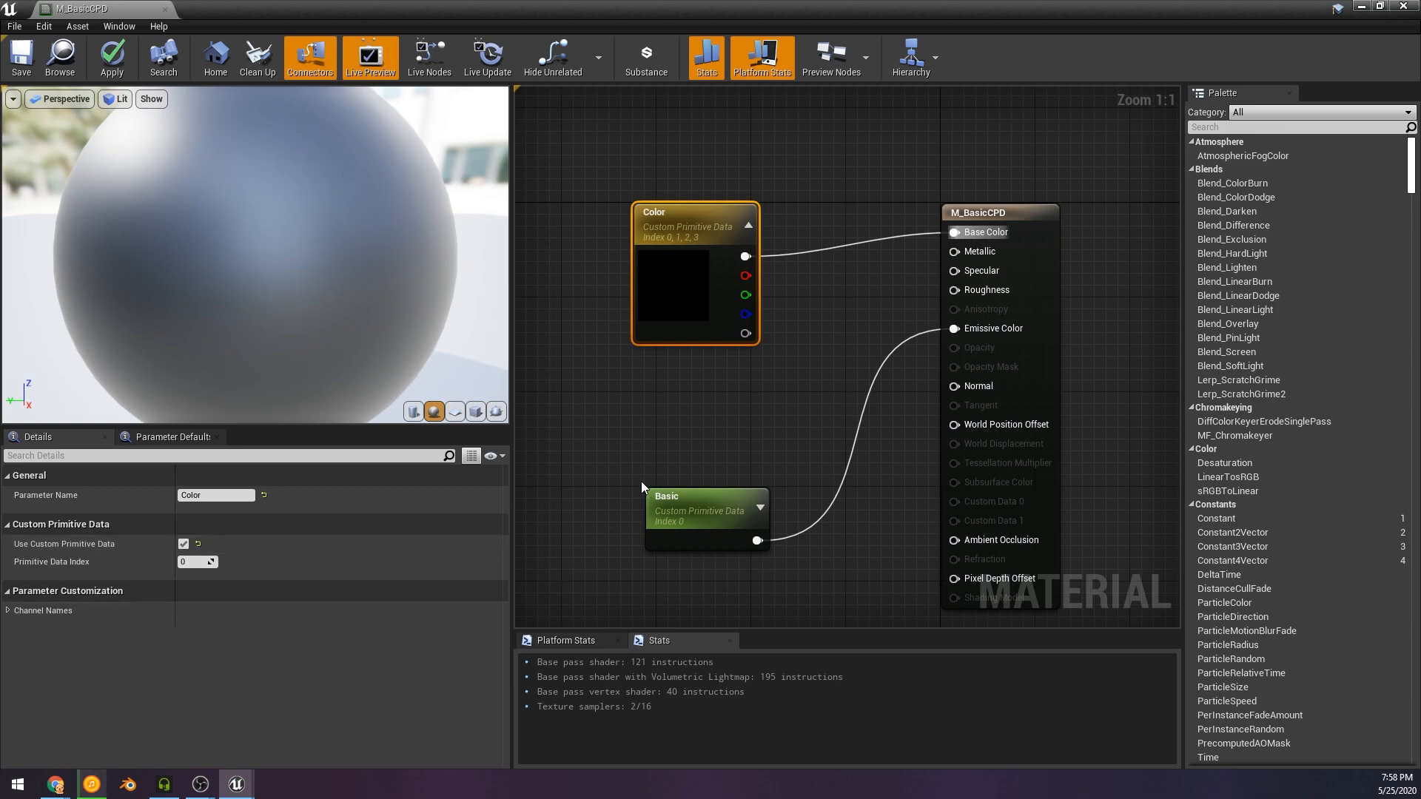
# Set the Color parameter's Primitive Data Index to 1, confirm its default colour, and apply the material.
pyautogui.click(193, 562)
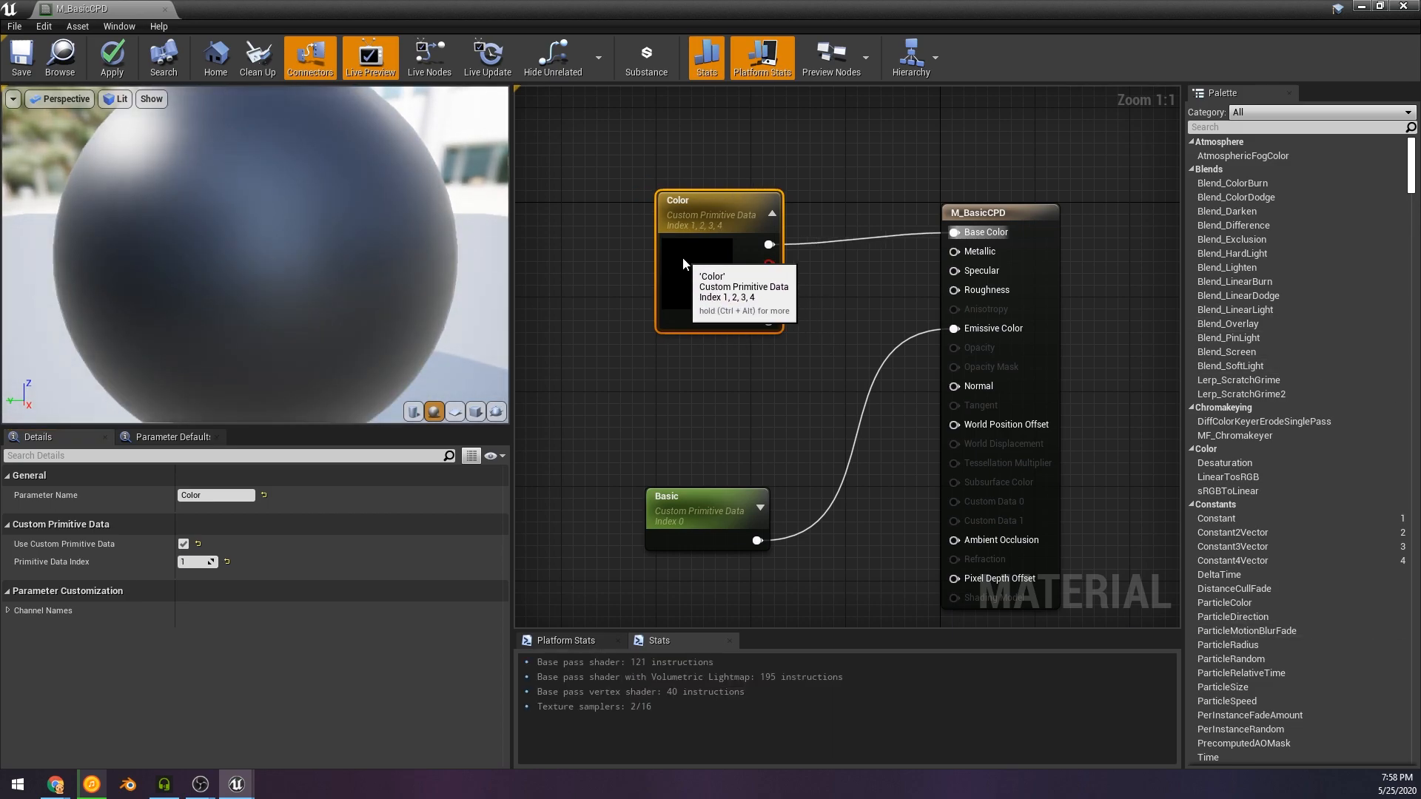
pyautogui.click(697, 256)
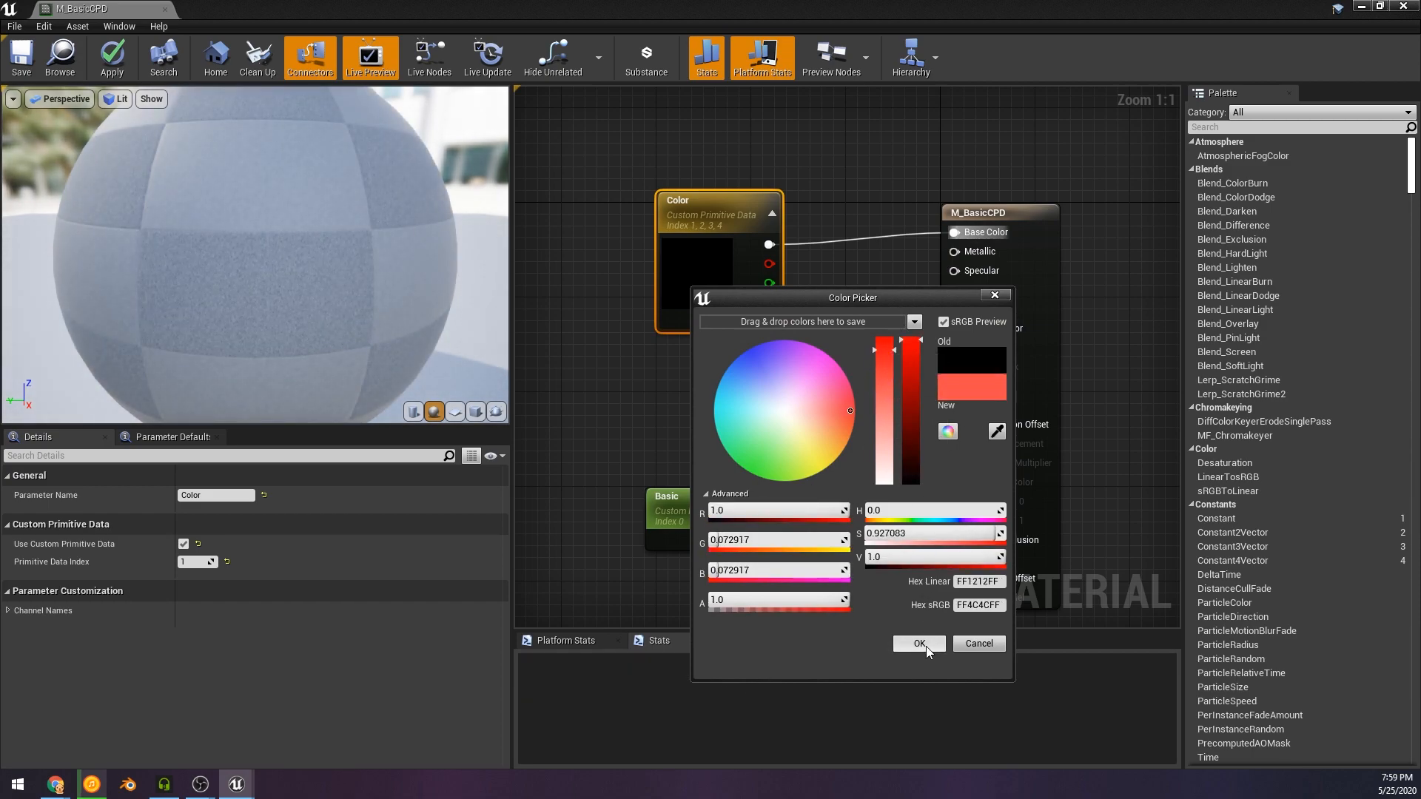
pyautogui.click(917, 644)
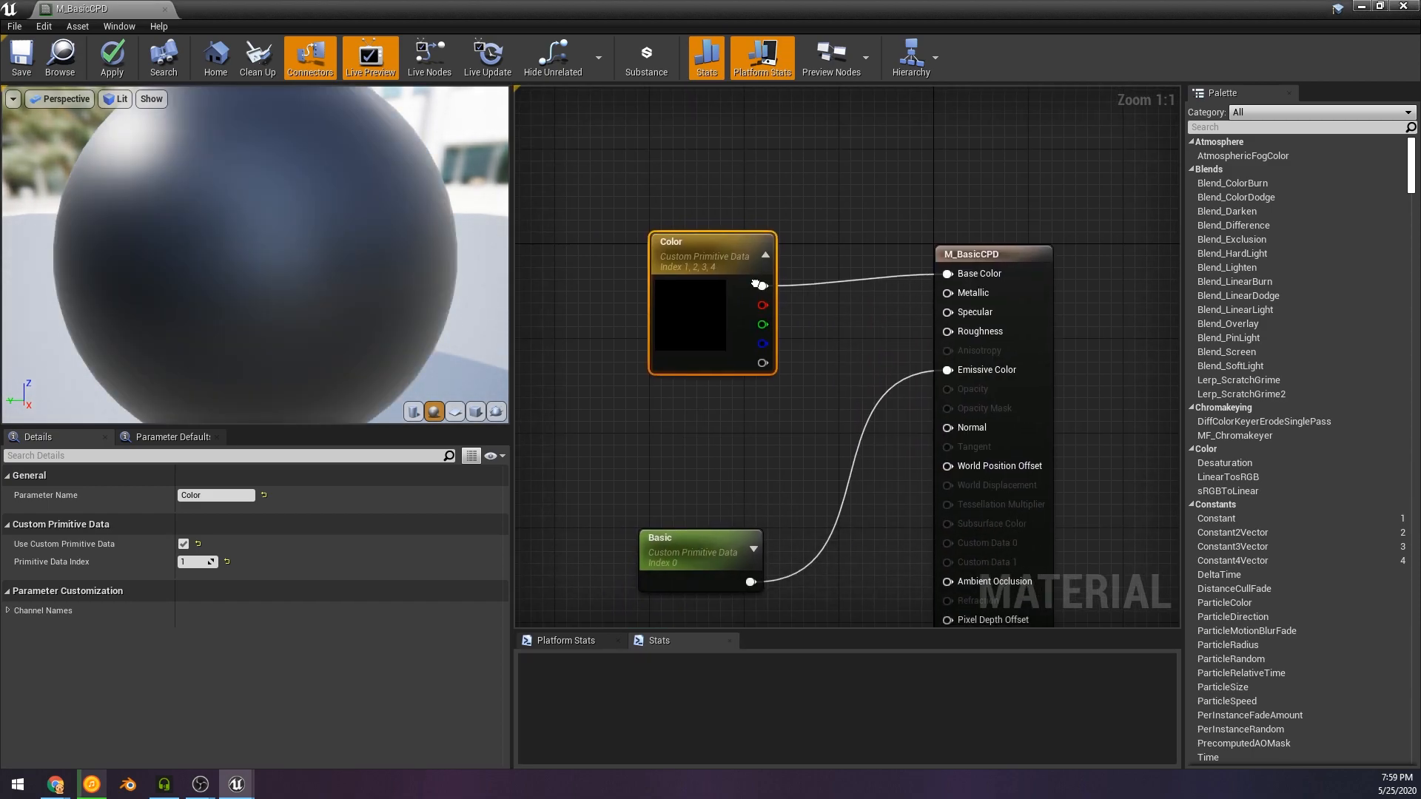
pyautogui.click(111, 56)
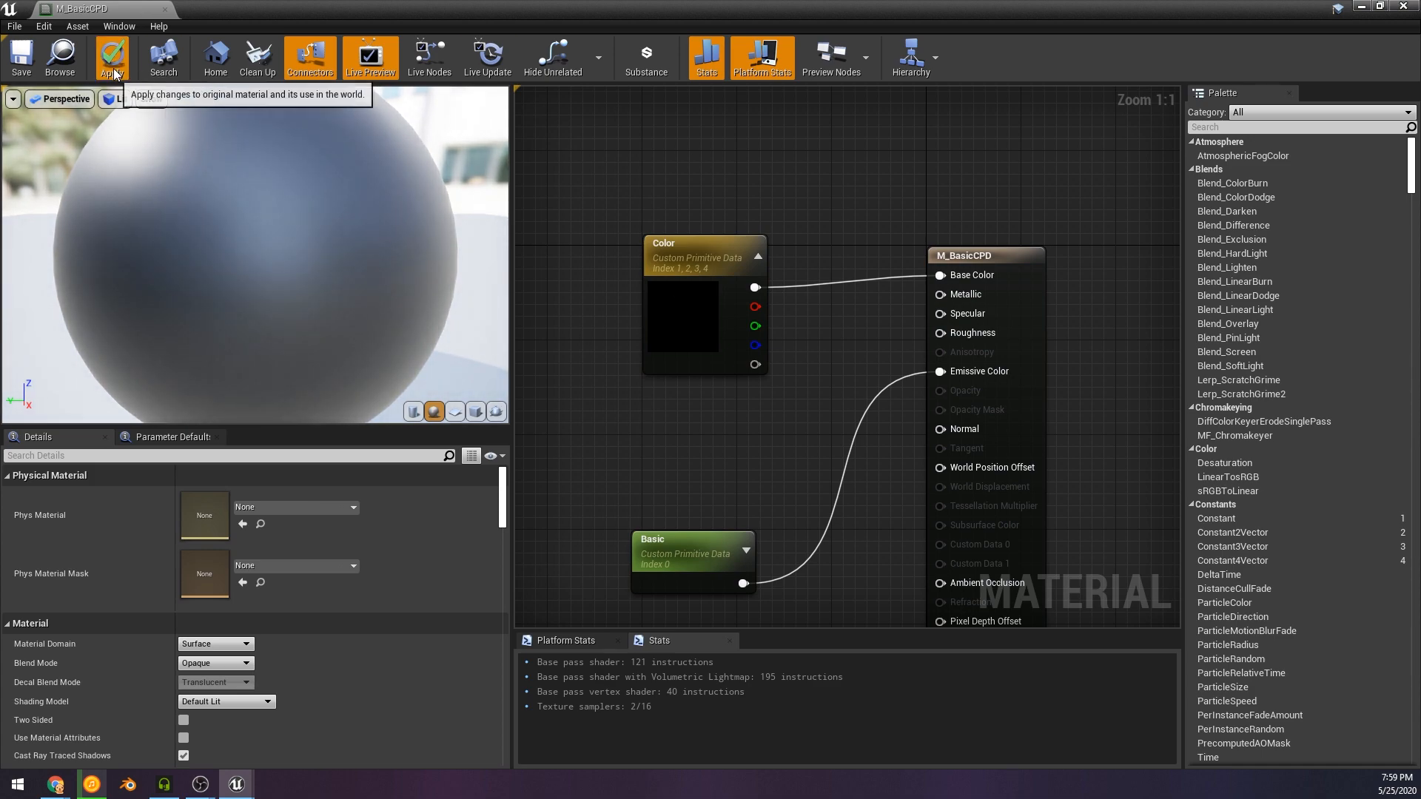
pyautogui.click(111, 57)
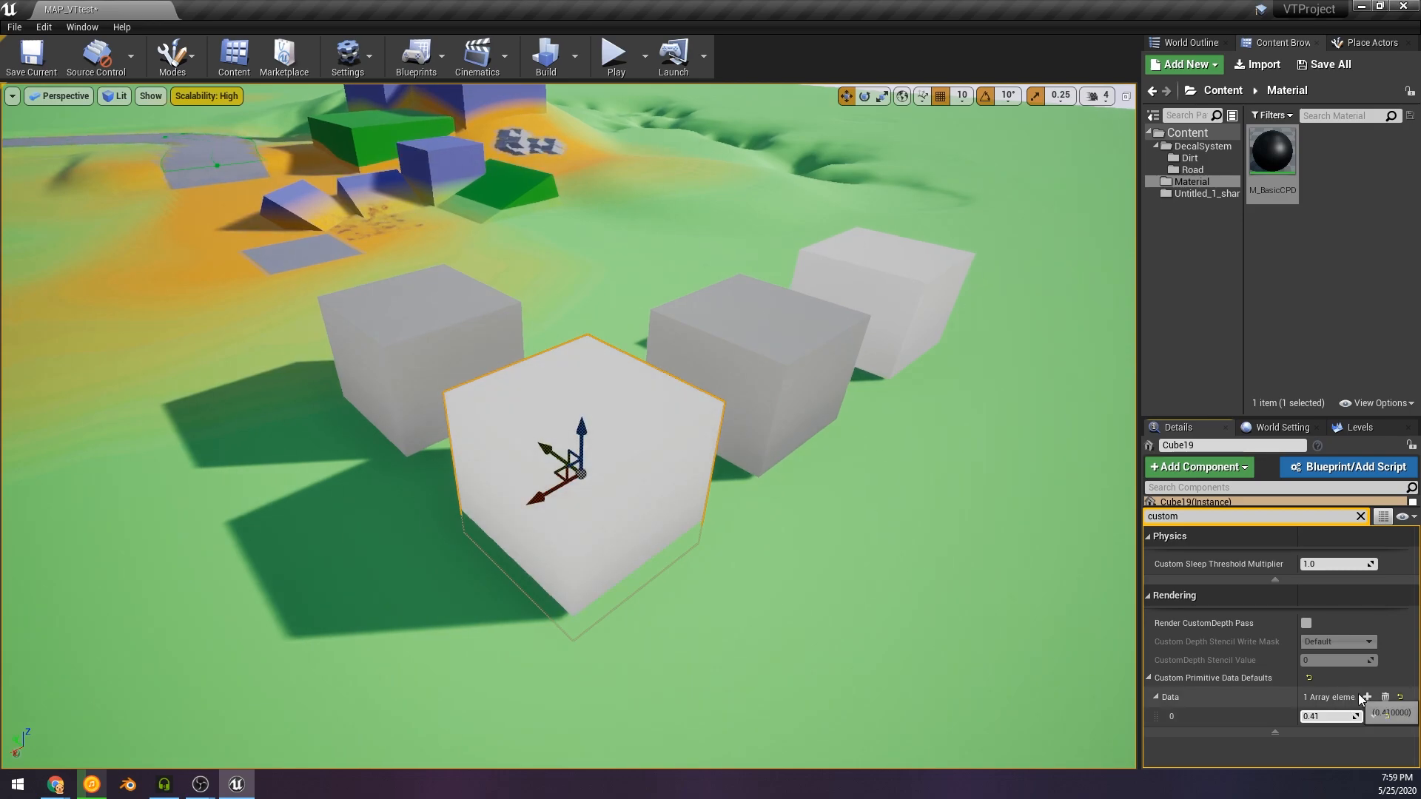
# Fill the cube's four data entries (0.43, 0.0, 0.74, 0.55) to tint it, then enter the BP_CustomDataPrimitive blueprint.
pyautogui.click(1366, 697)
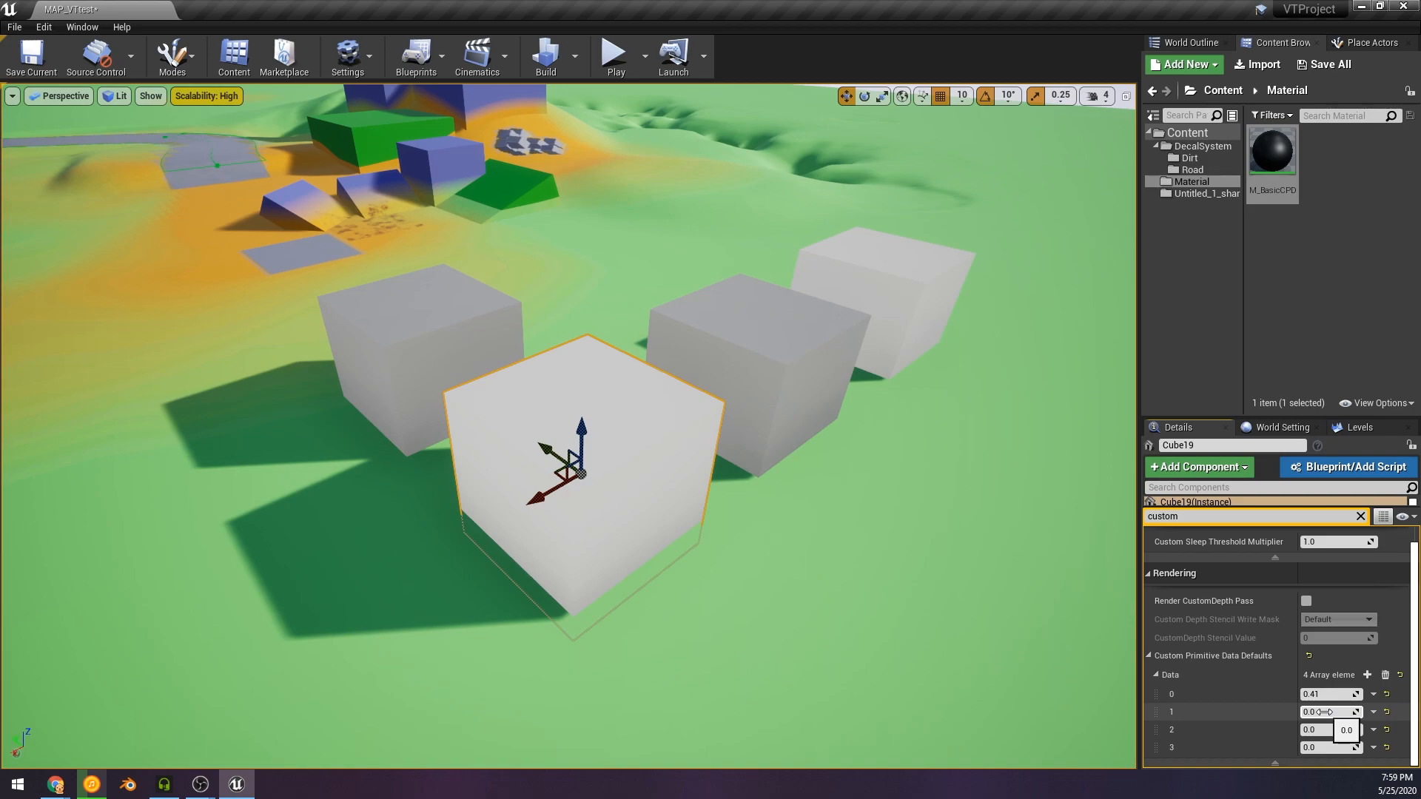
pyautogui.write('0.43')
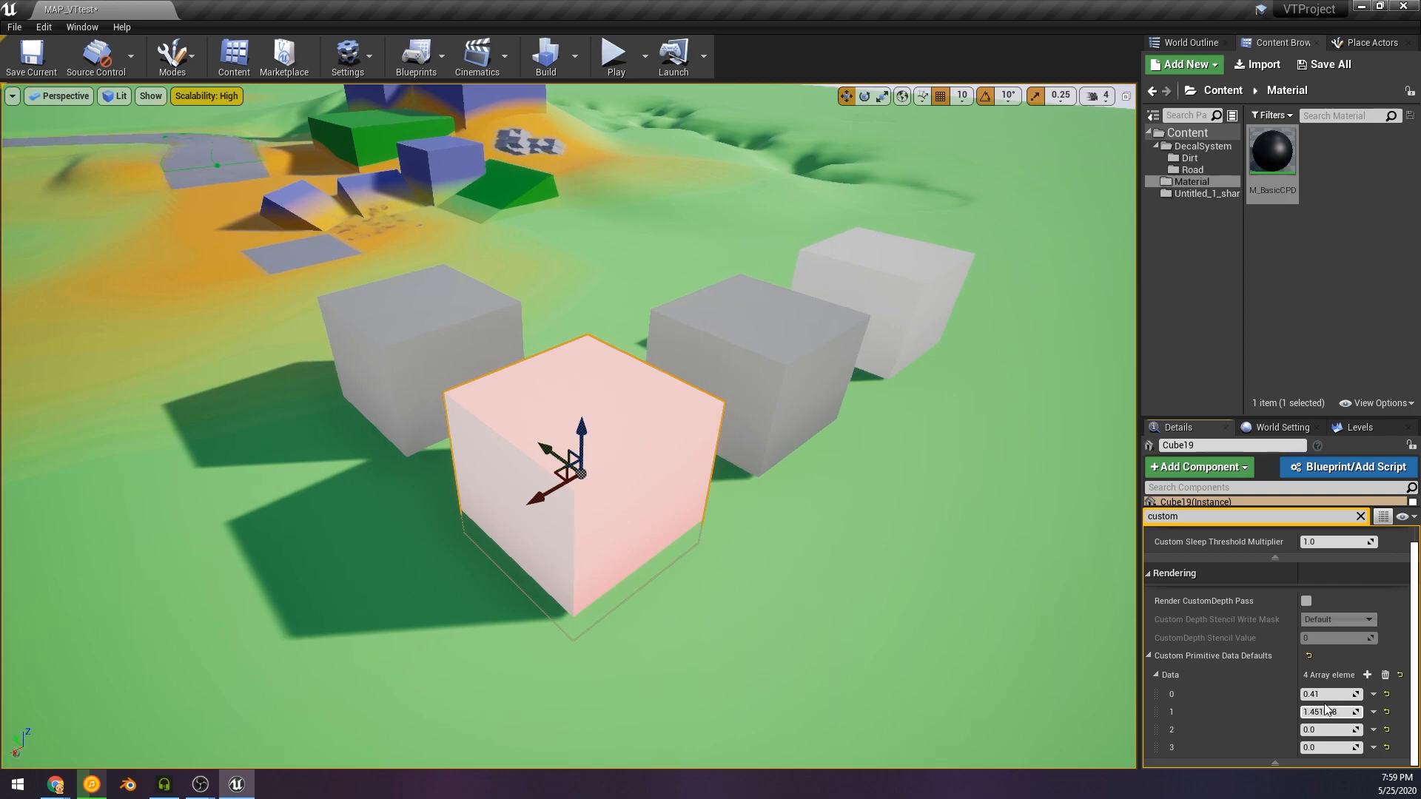
pyautogui.write('0.0')
pyautogui.click(1331, 729)
pyautogui.write('0.44')
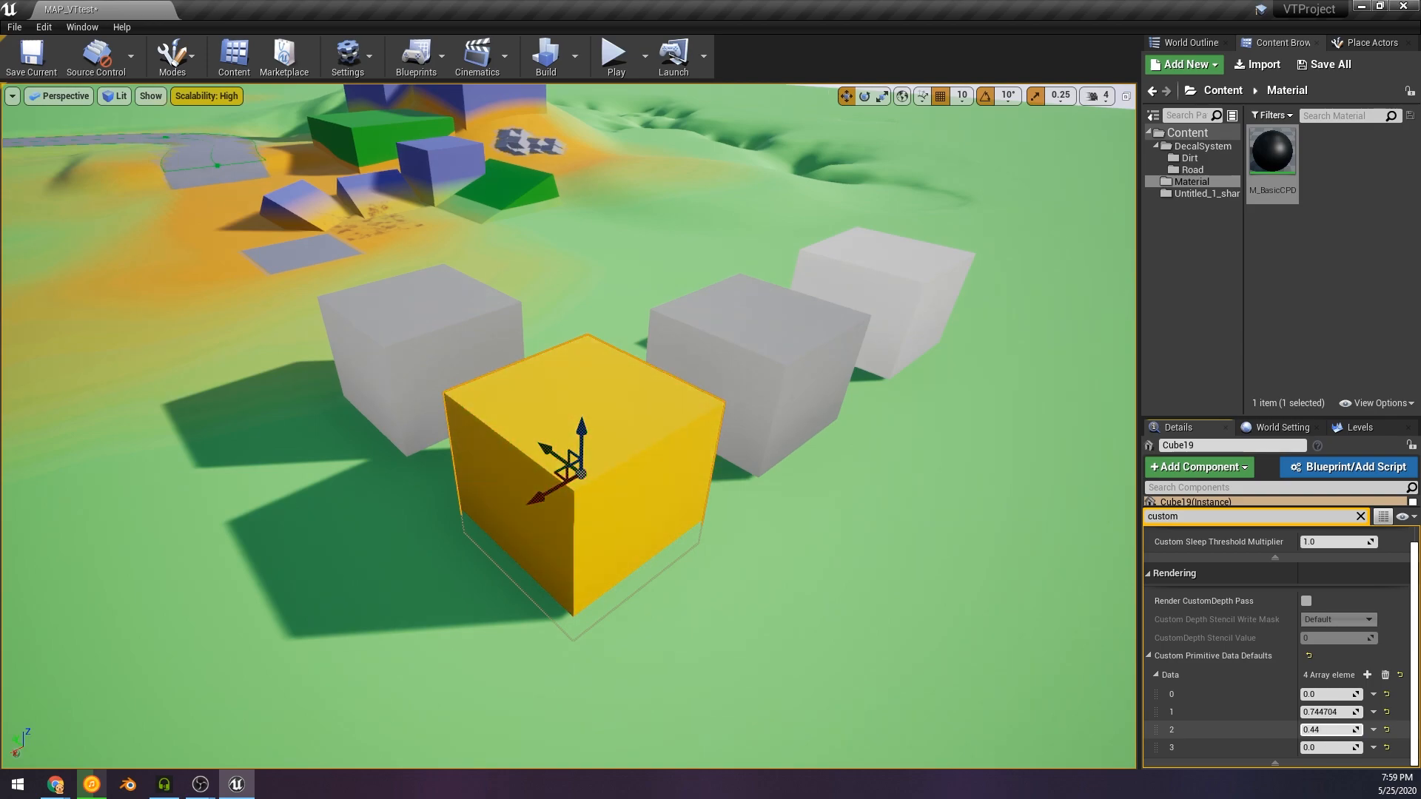
pyautogui.write('0.74')
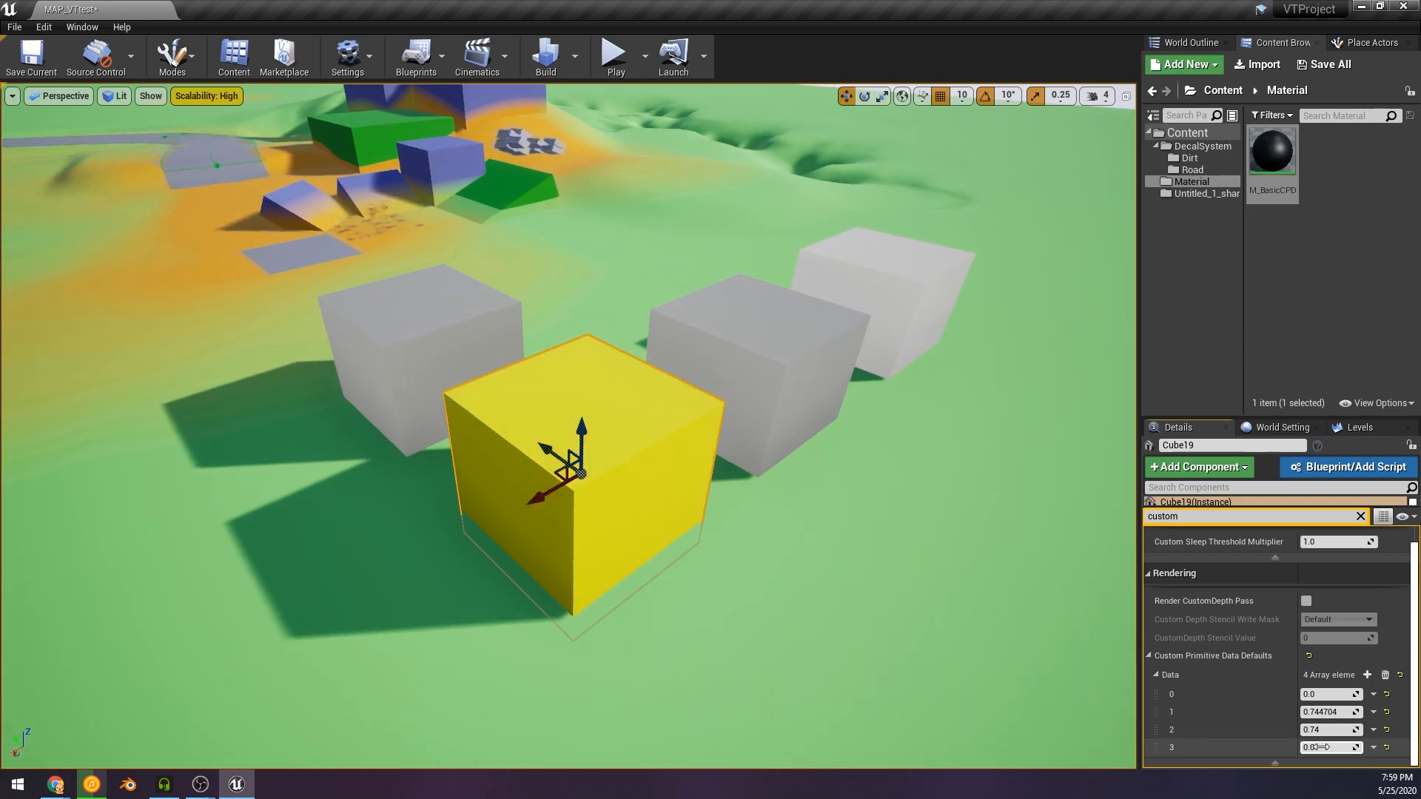
pyautogui.write('0.55')
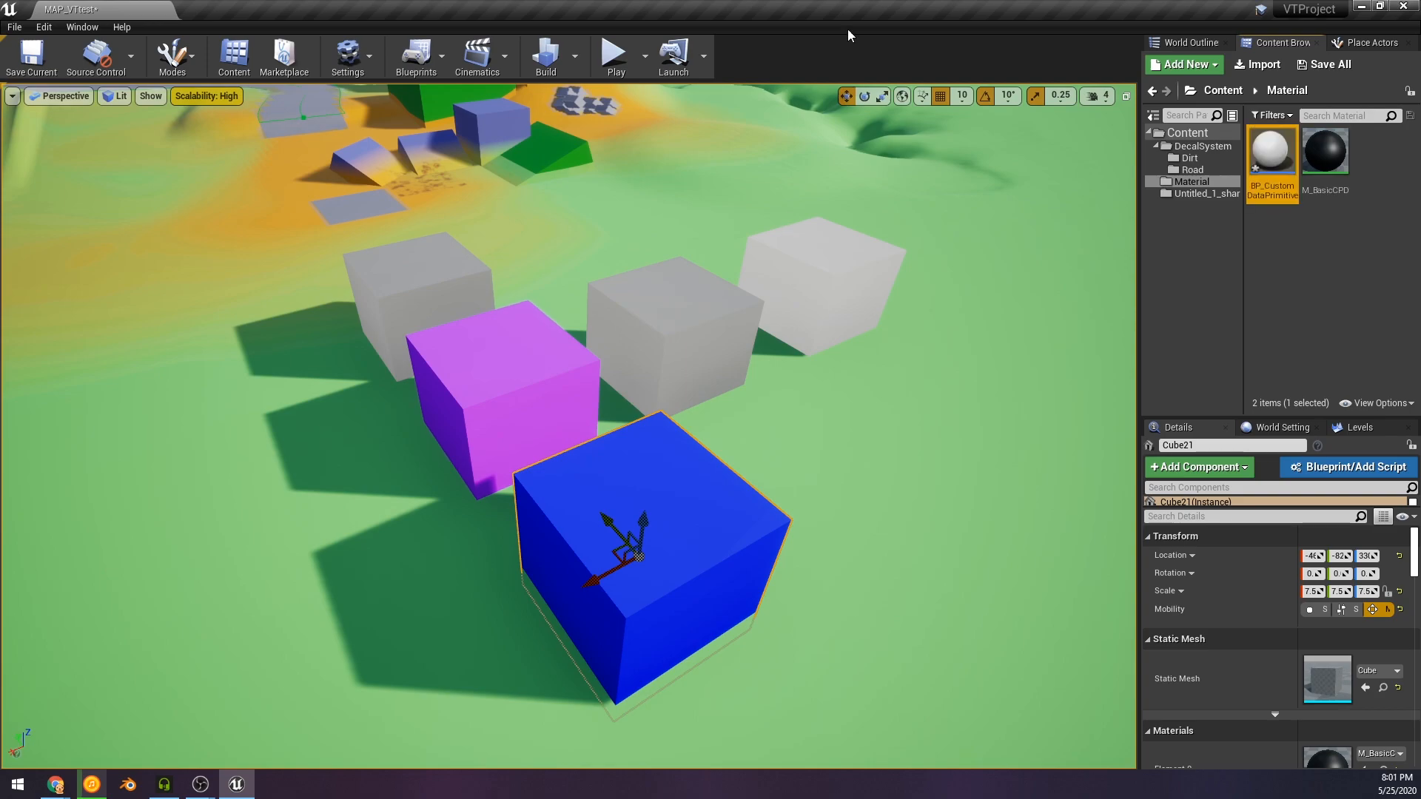
pyautogui.doubleClick(1270, 150)
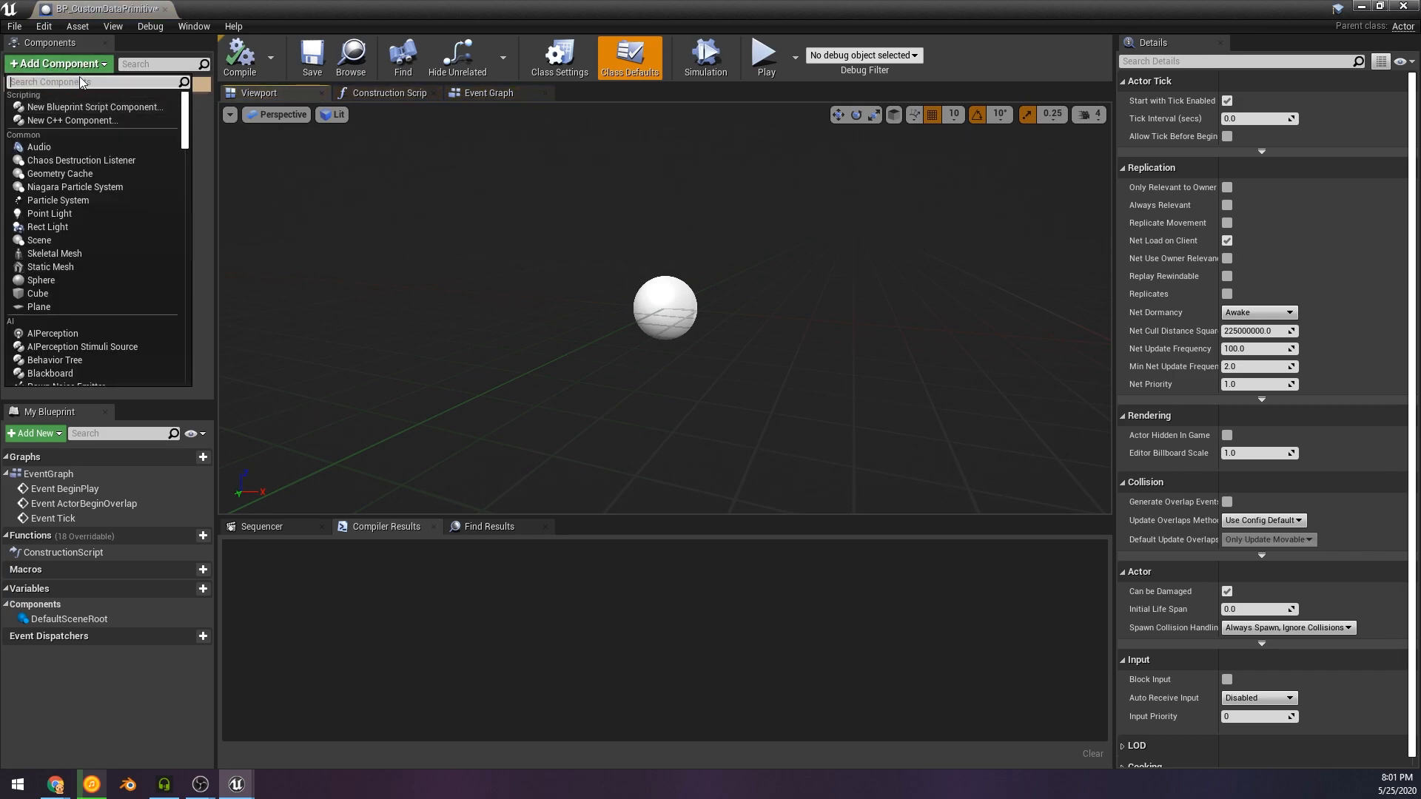
pyautogui.moveTo(42, 279)
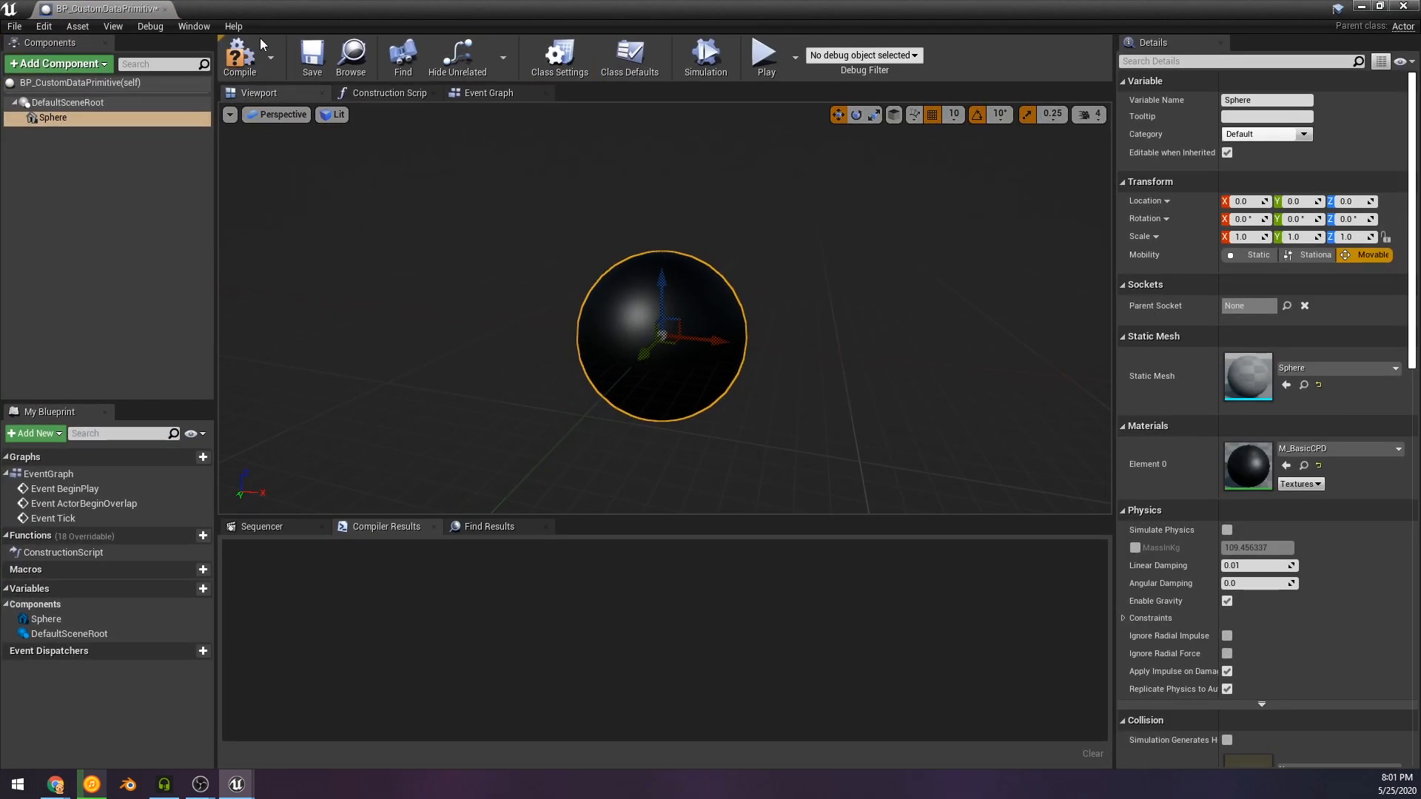
# Compile the blueprint with its M_BasicCPD sphere and switch to the Construction Script graph.
pyautogui.click(240, 57)
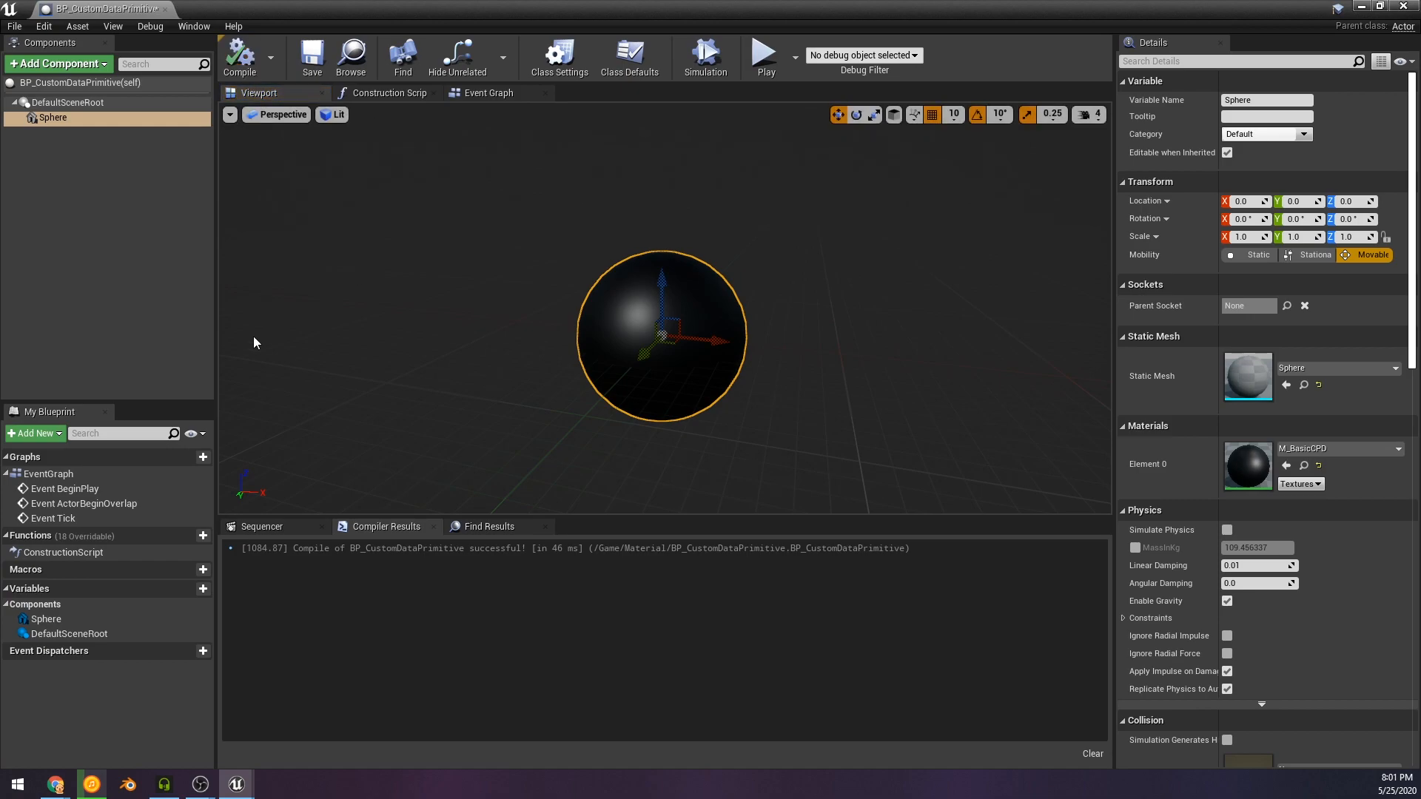
pyautogui.click(384, 91)
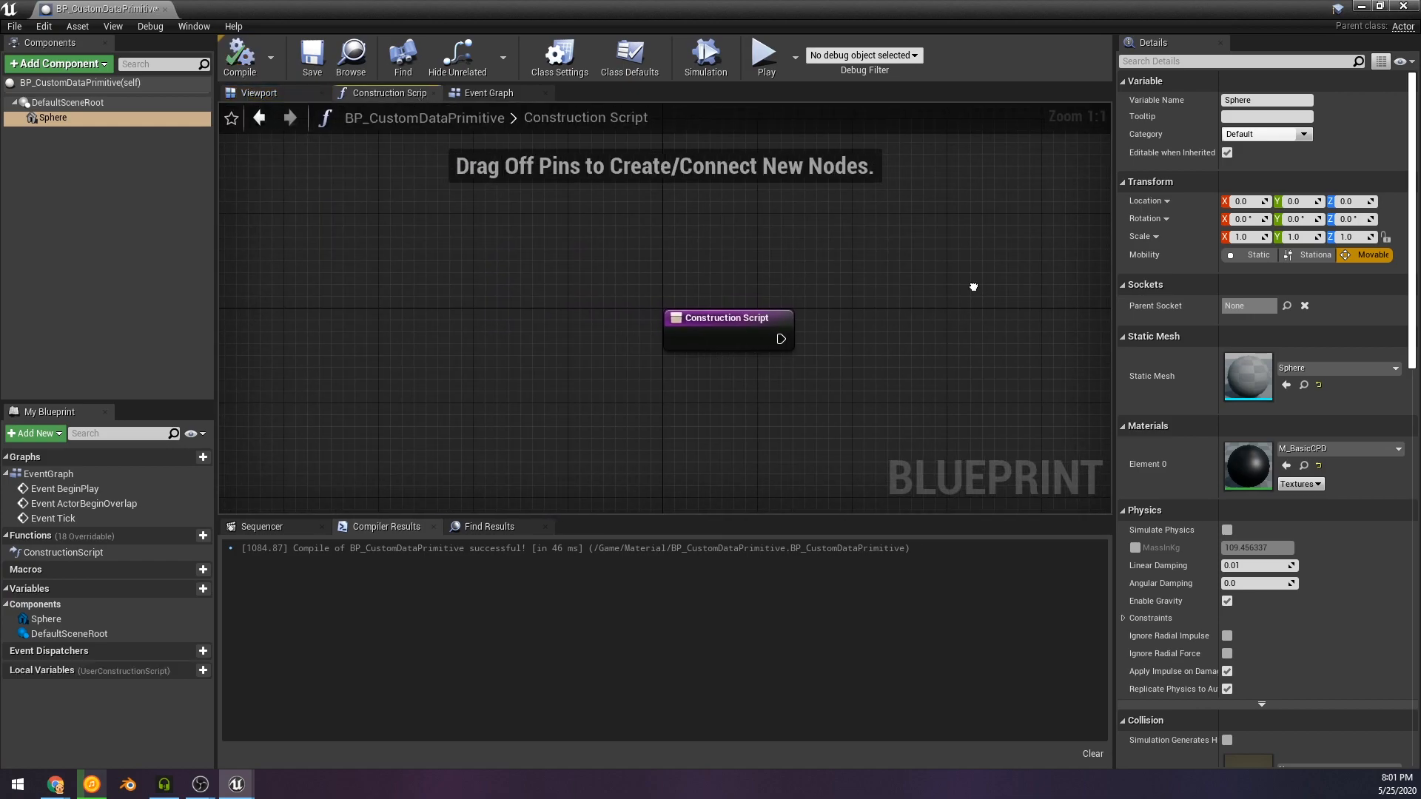
# Add a Set Custom Primitive Data Float node on the Sphere and wire it after the construction script entry.
pyautogui.scroll(-3)
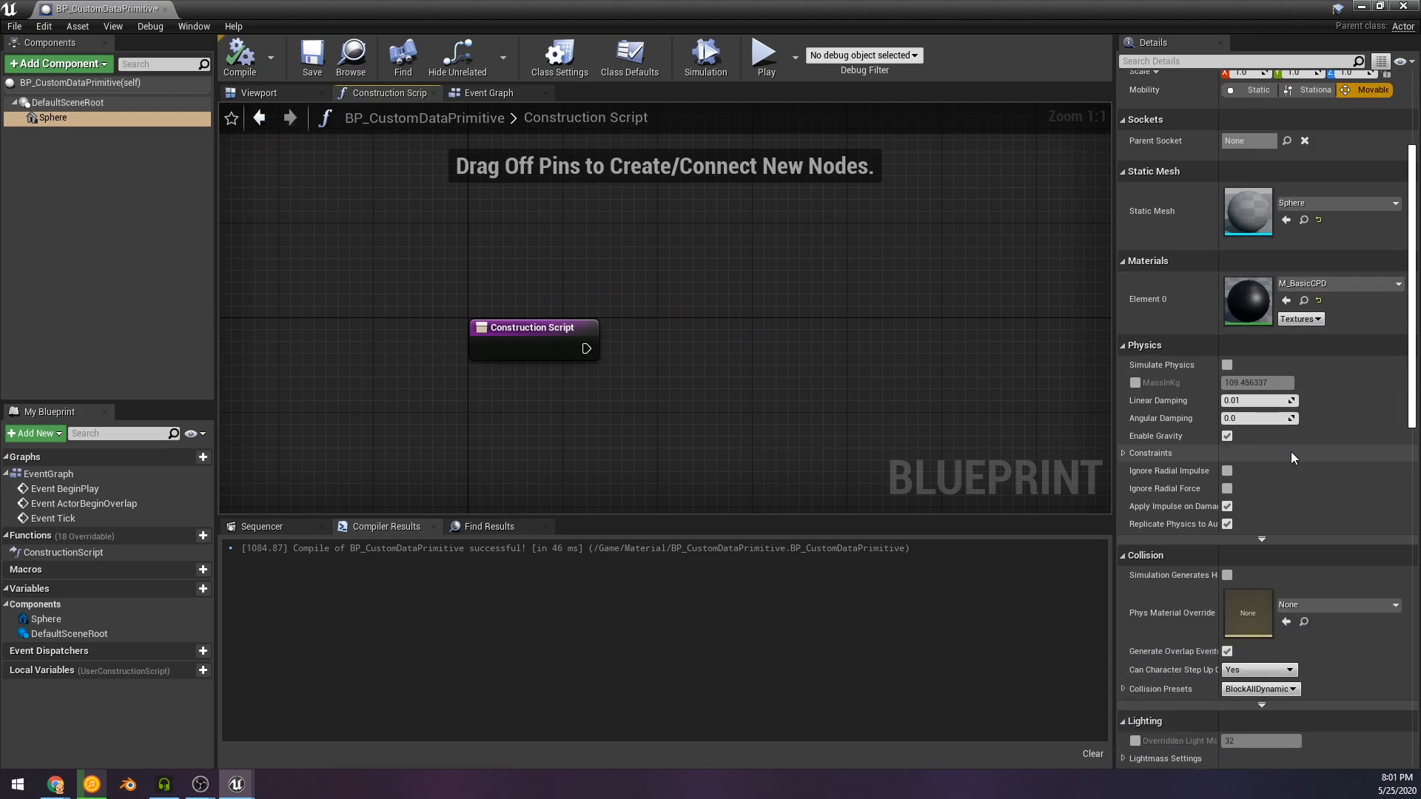
pyautogui.scroll(-3)
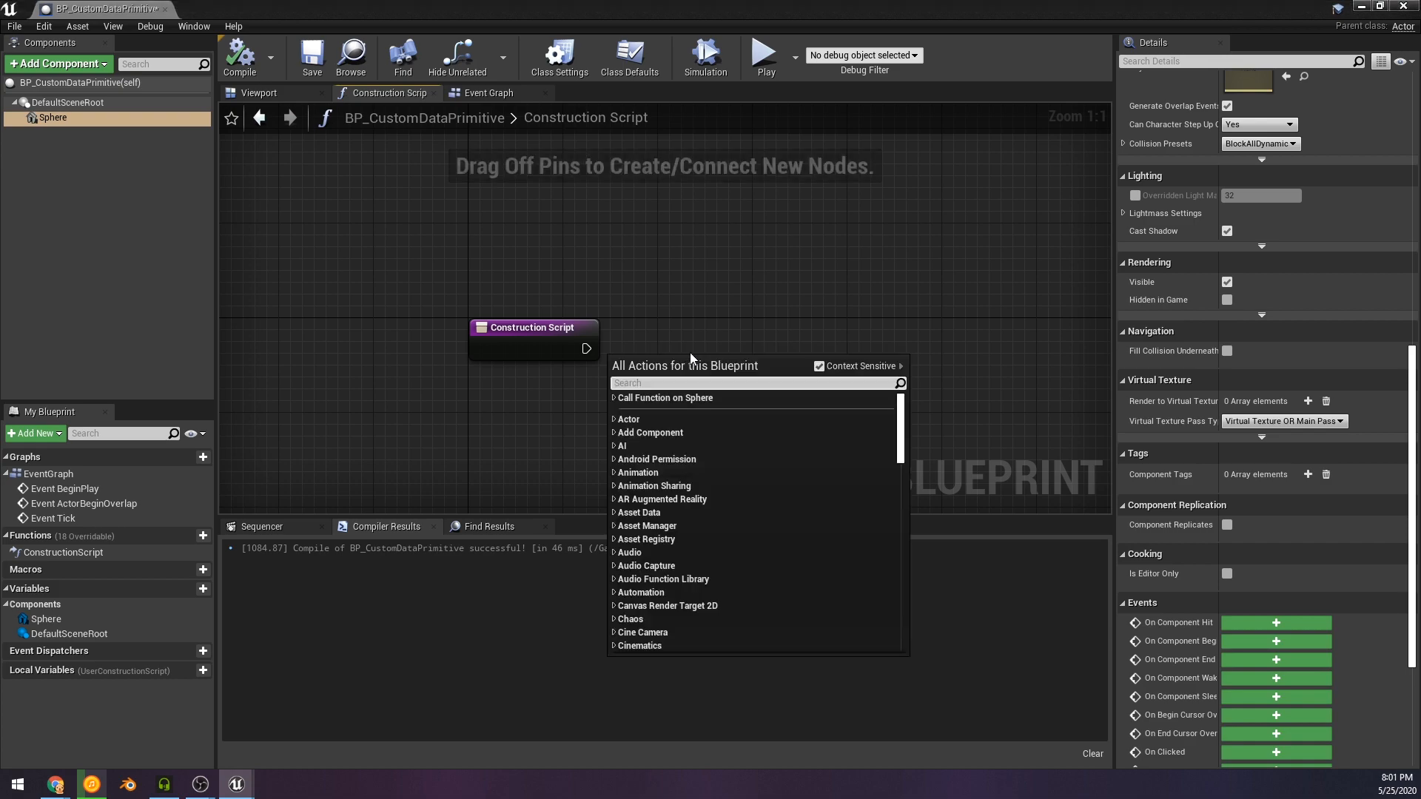
pyautogui.write('custom prim')
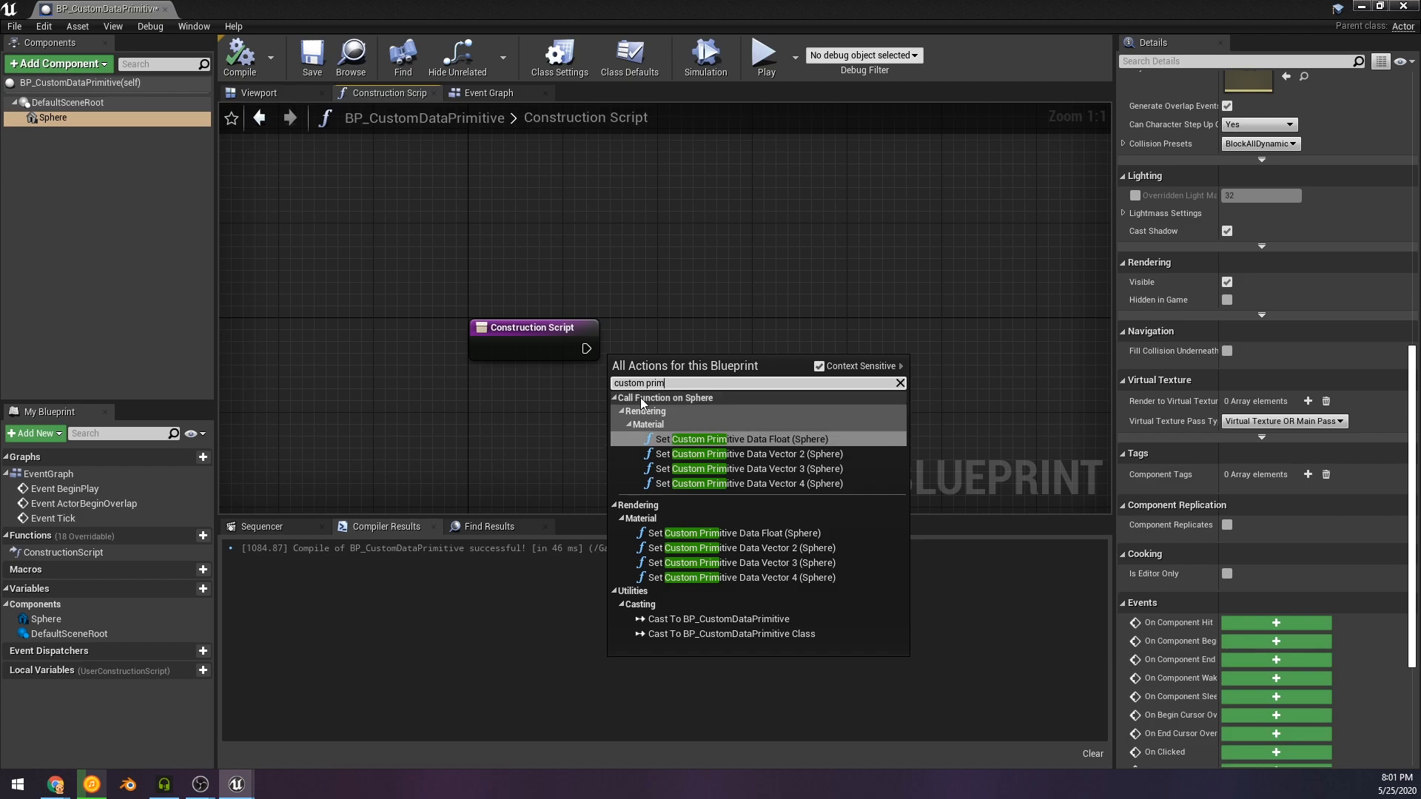
pyautogui.moveTo(826, 528)
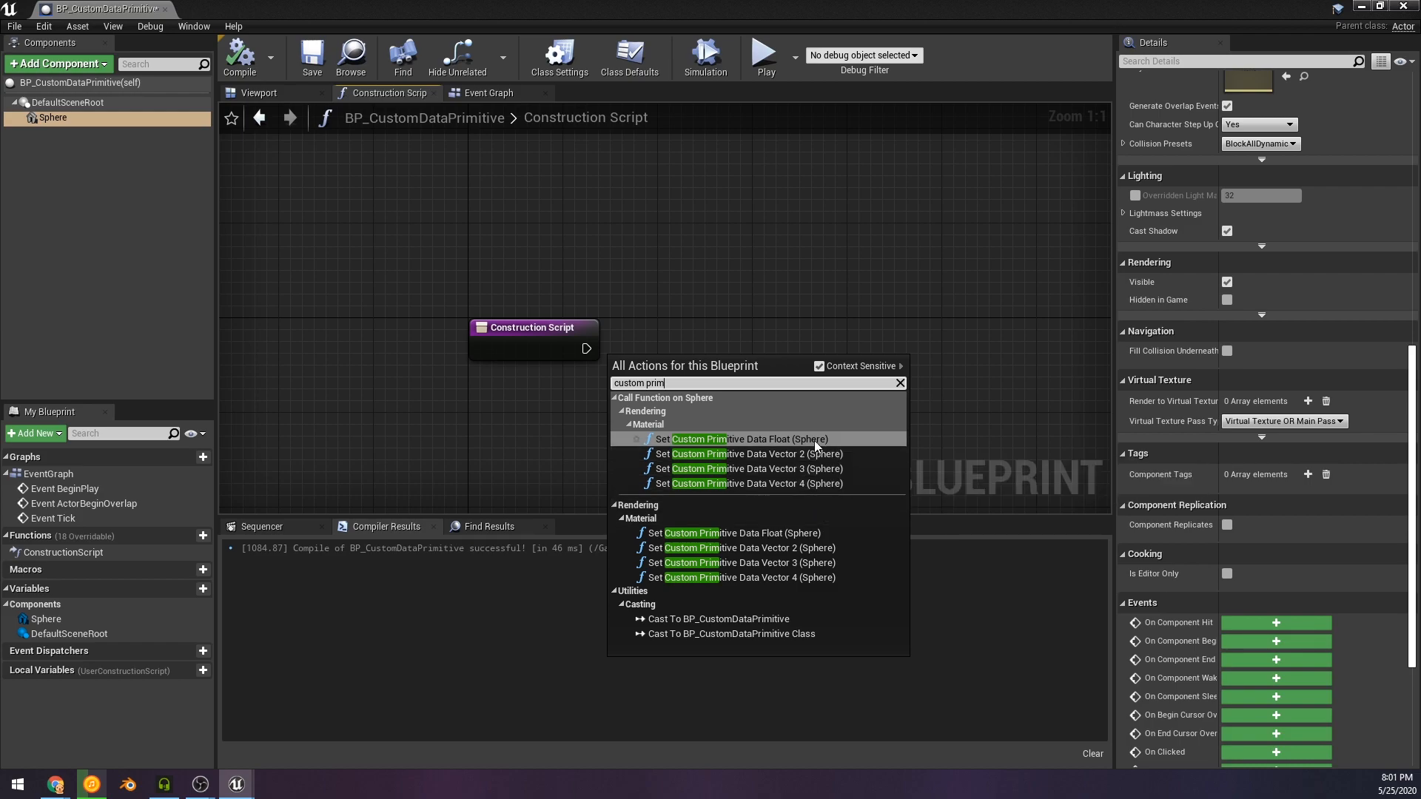
pyautogui.click(735, 438)
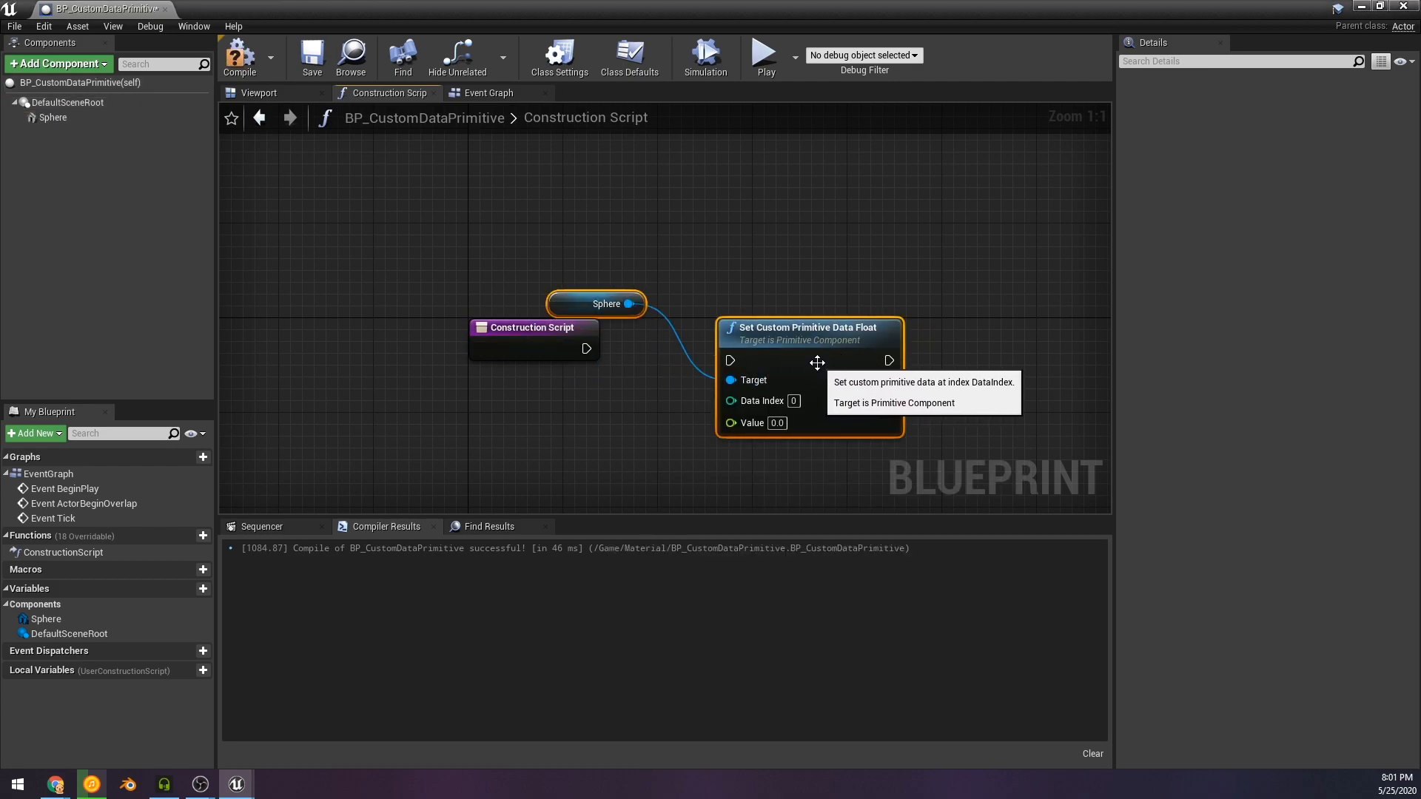
pyautogui.moveTo(587, 349); pyautogui.dragTo(730, 360)
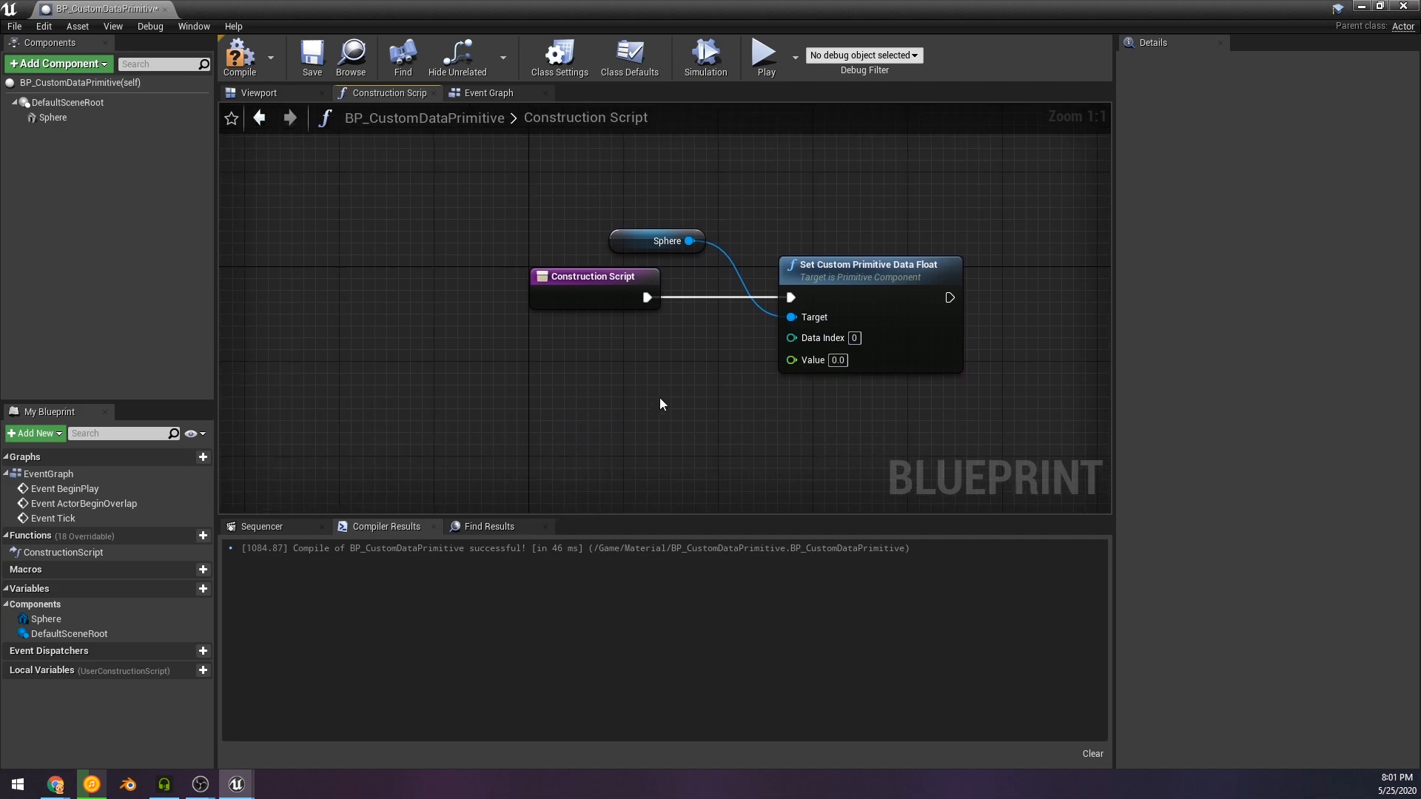
# Promote the node's Value input to a new Glow variable placed below the other nodes.
pyautogui.moveTo(790, 360); pyautogui.dragTo(662, 426)
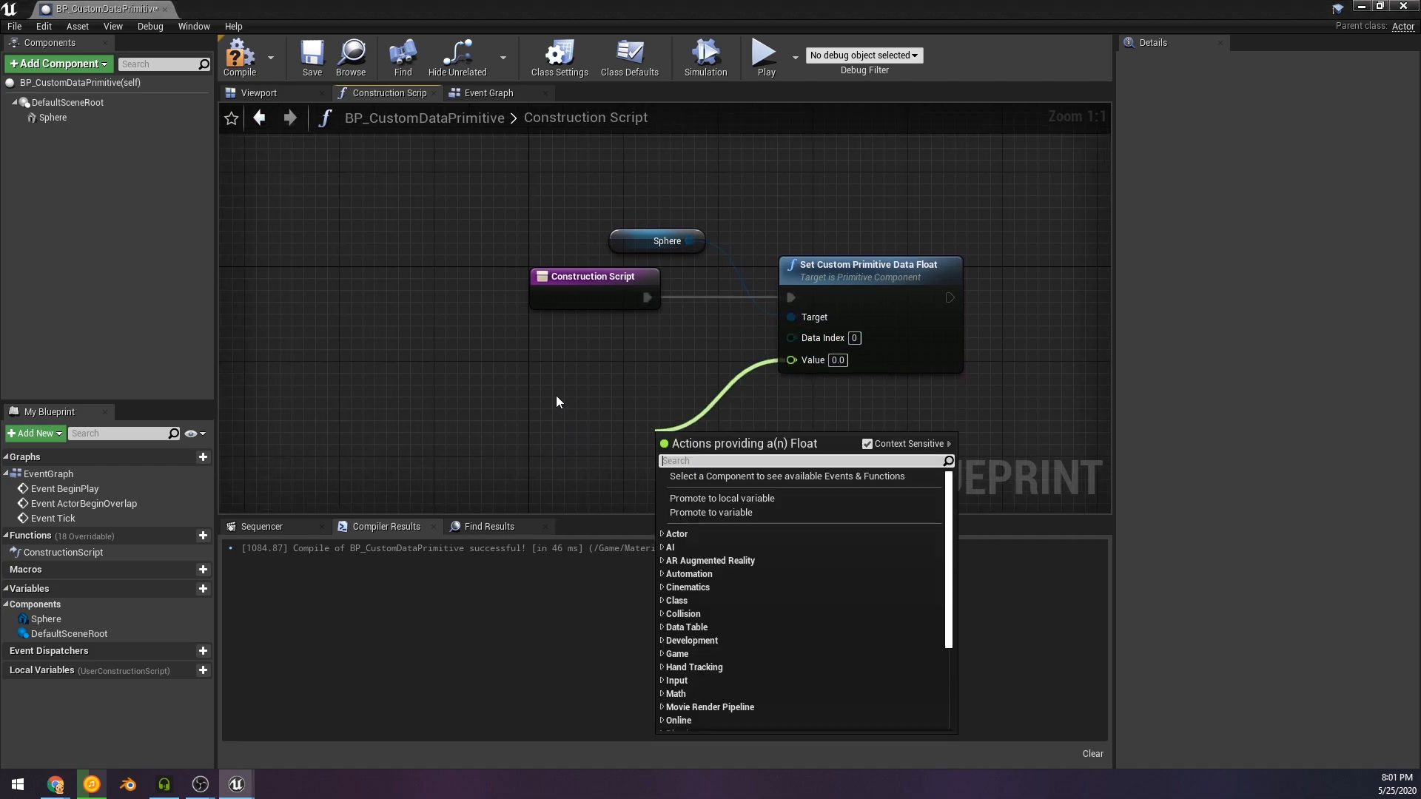
pyautogui.click(710, 512)
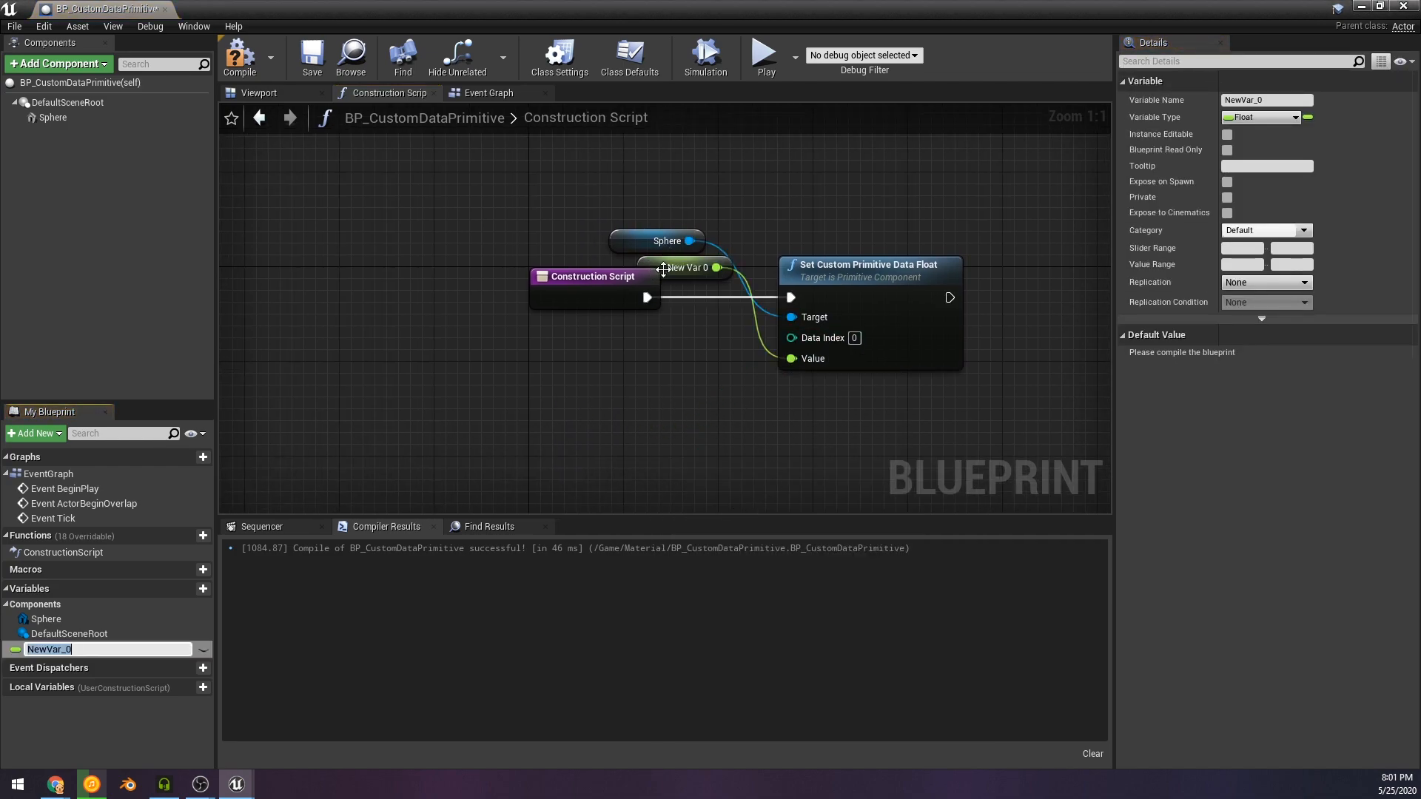
pyautogui.moveTo(685, 267); pyautogui.dragTo(662, 398)
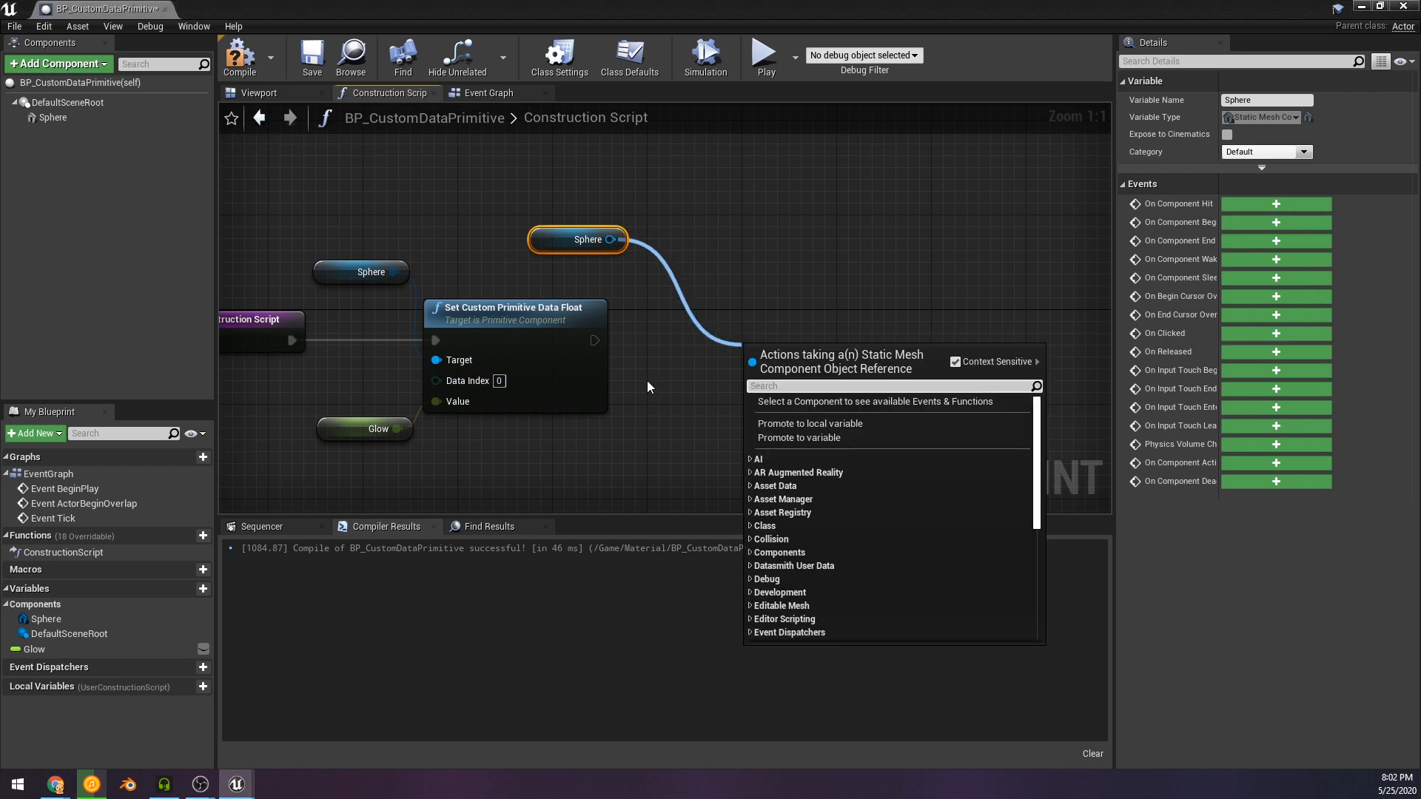
# Add a Set Custom Primitive Data Vector 3 node on the Sphere chained after the float node.
pyautogui.write('custom')
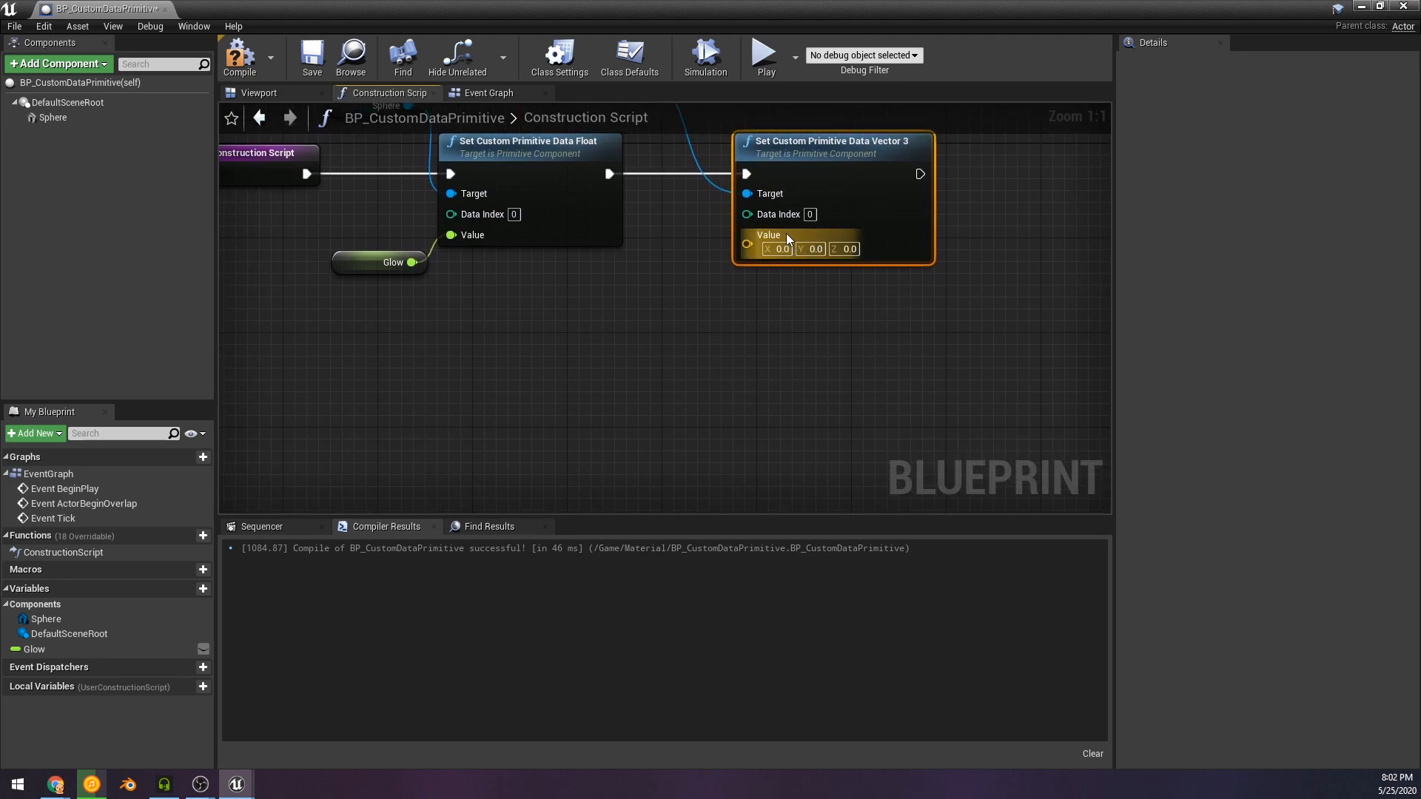
pyautogui.click(808, 214)
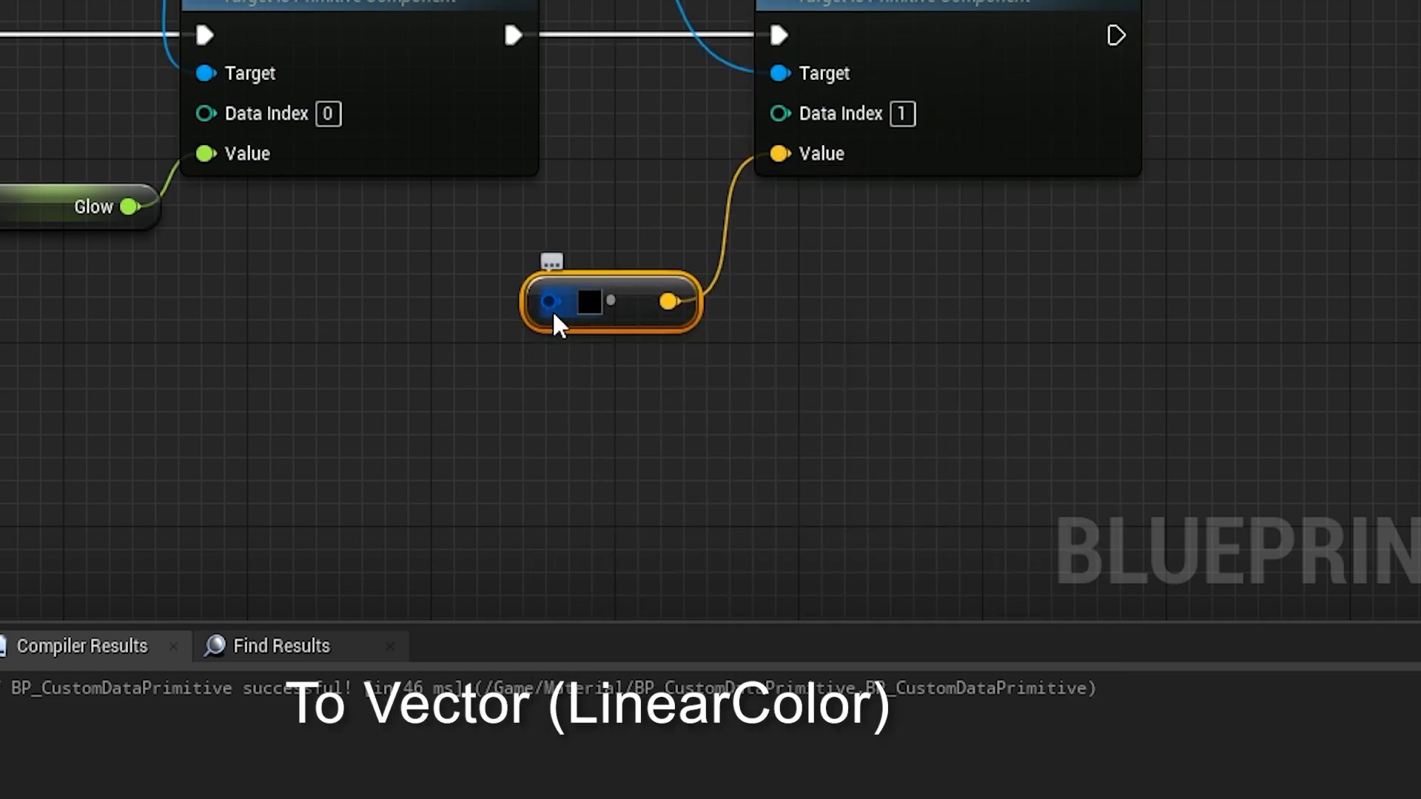
pyautogui.moveTo(558, 312)
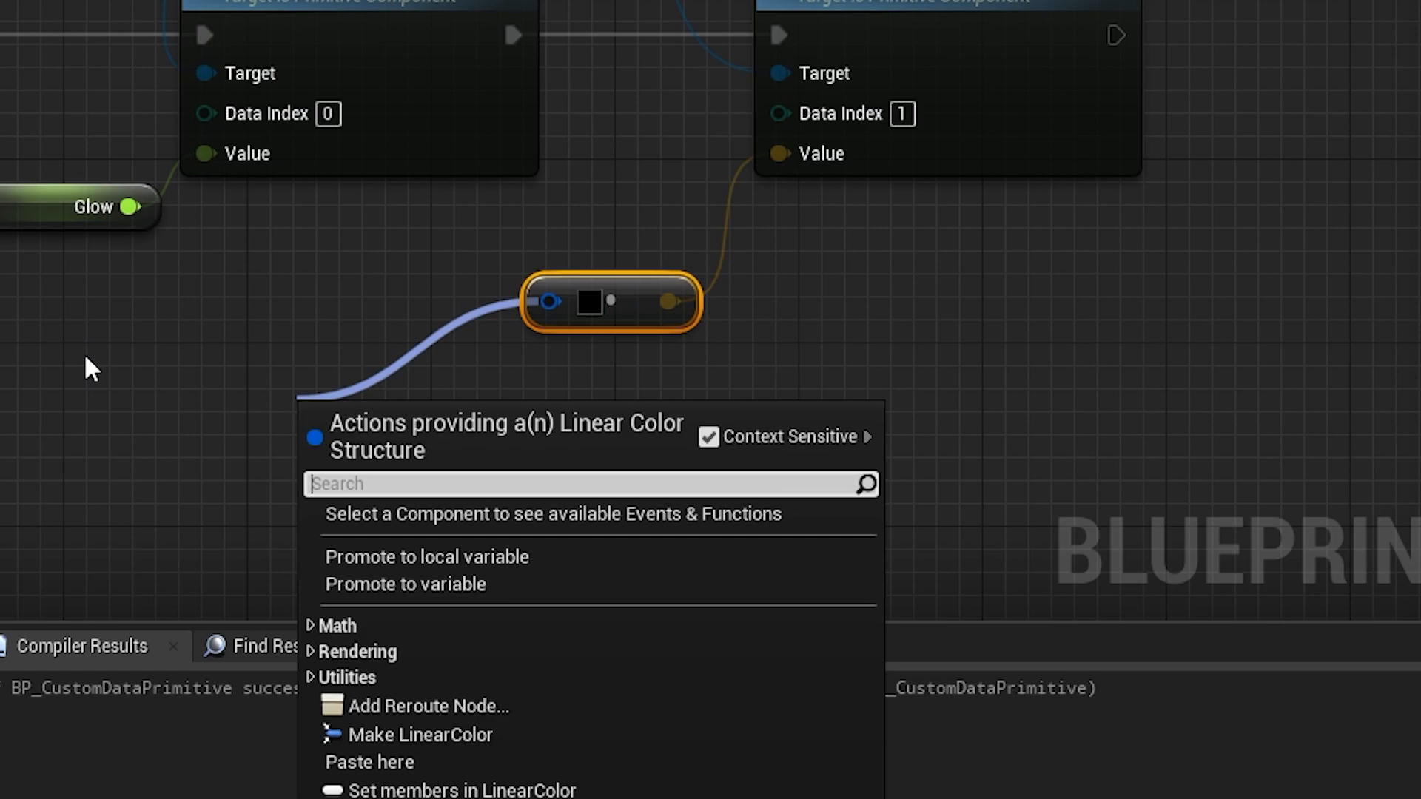
pyautogui.moveTo(462, 735)
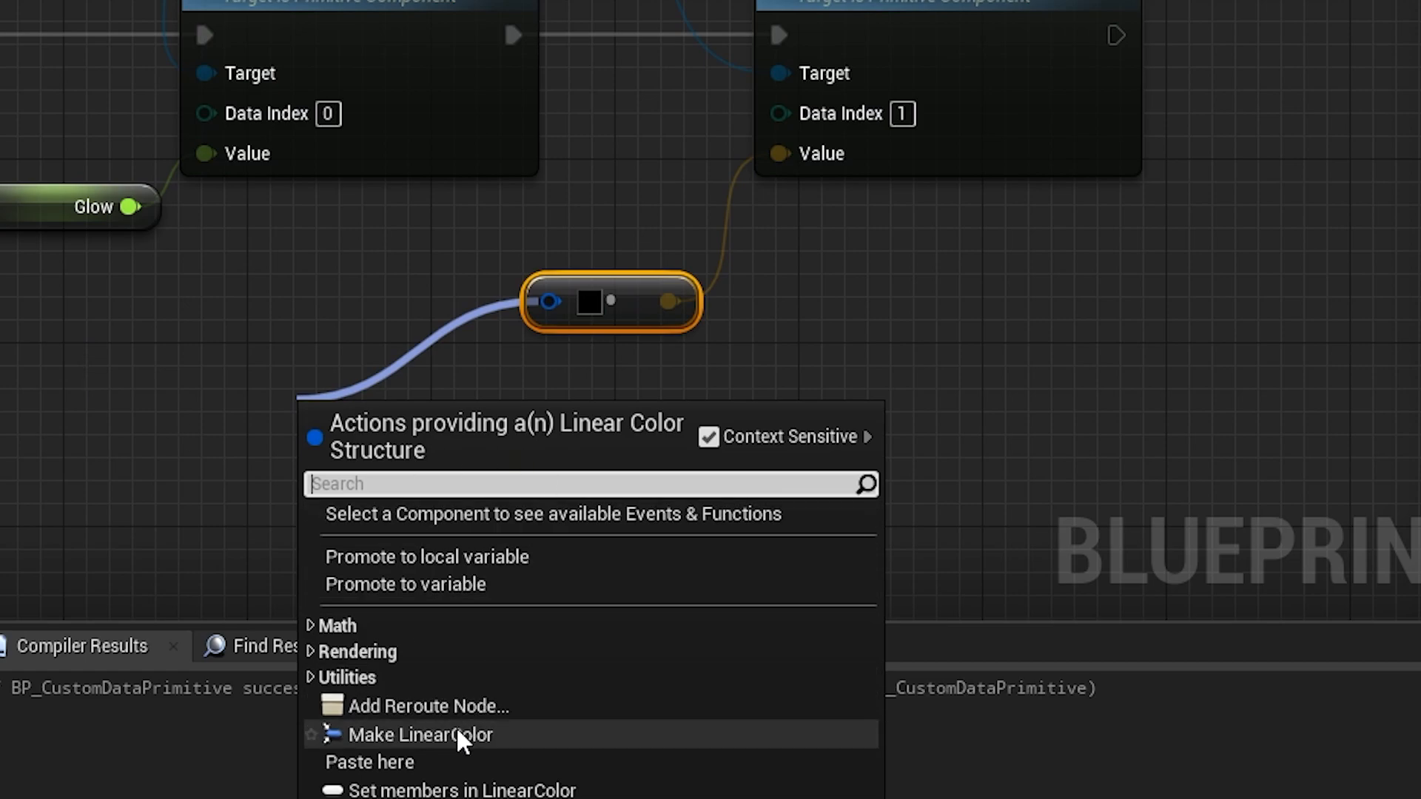
# Feed the vector node from a To Vector (LinearColor) conversion whose input is promoted to a new colour variable.
pyautogui.click(417, 734)
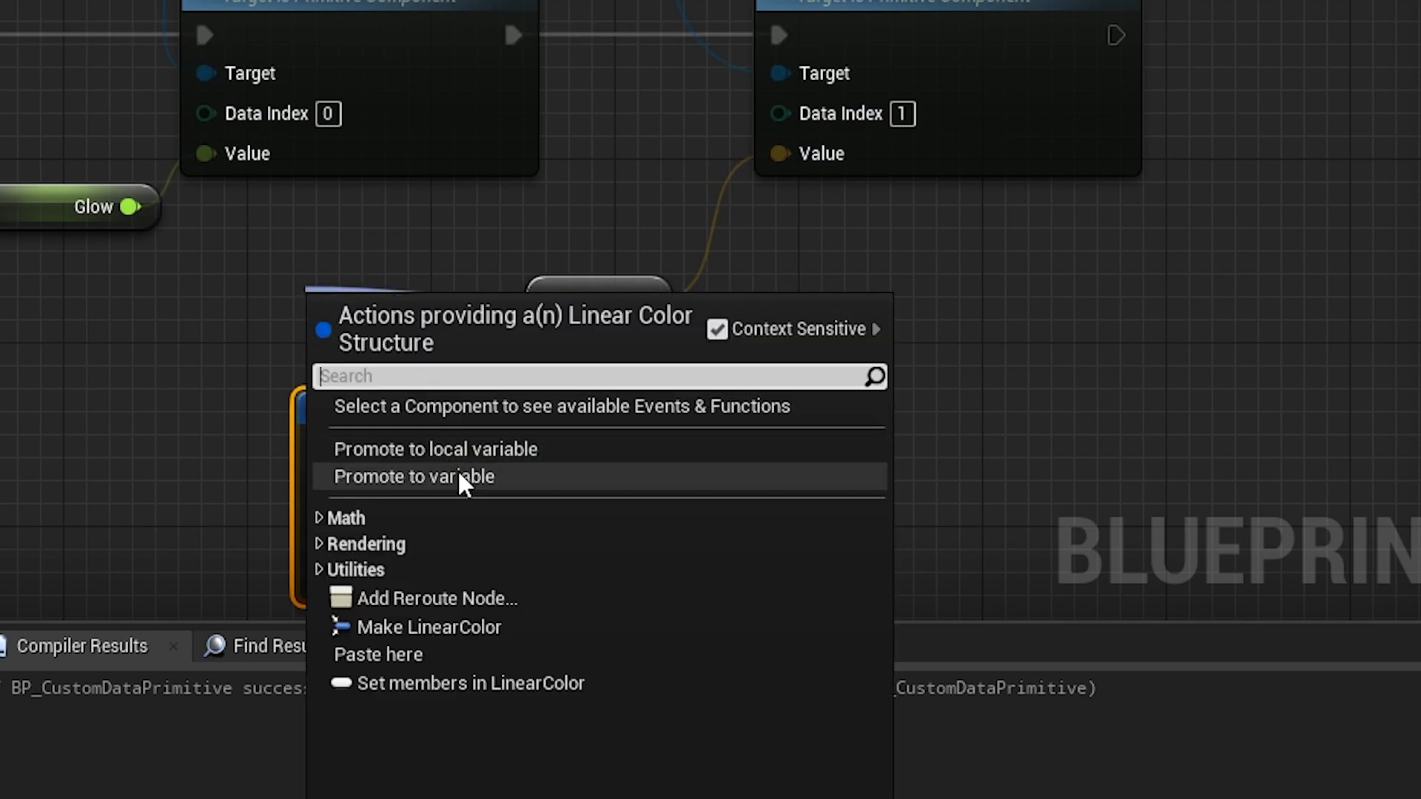
pyautogui.click(413, 475)
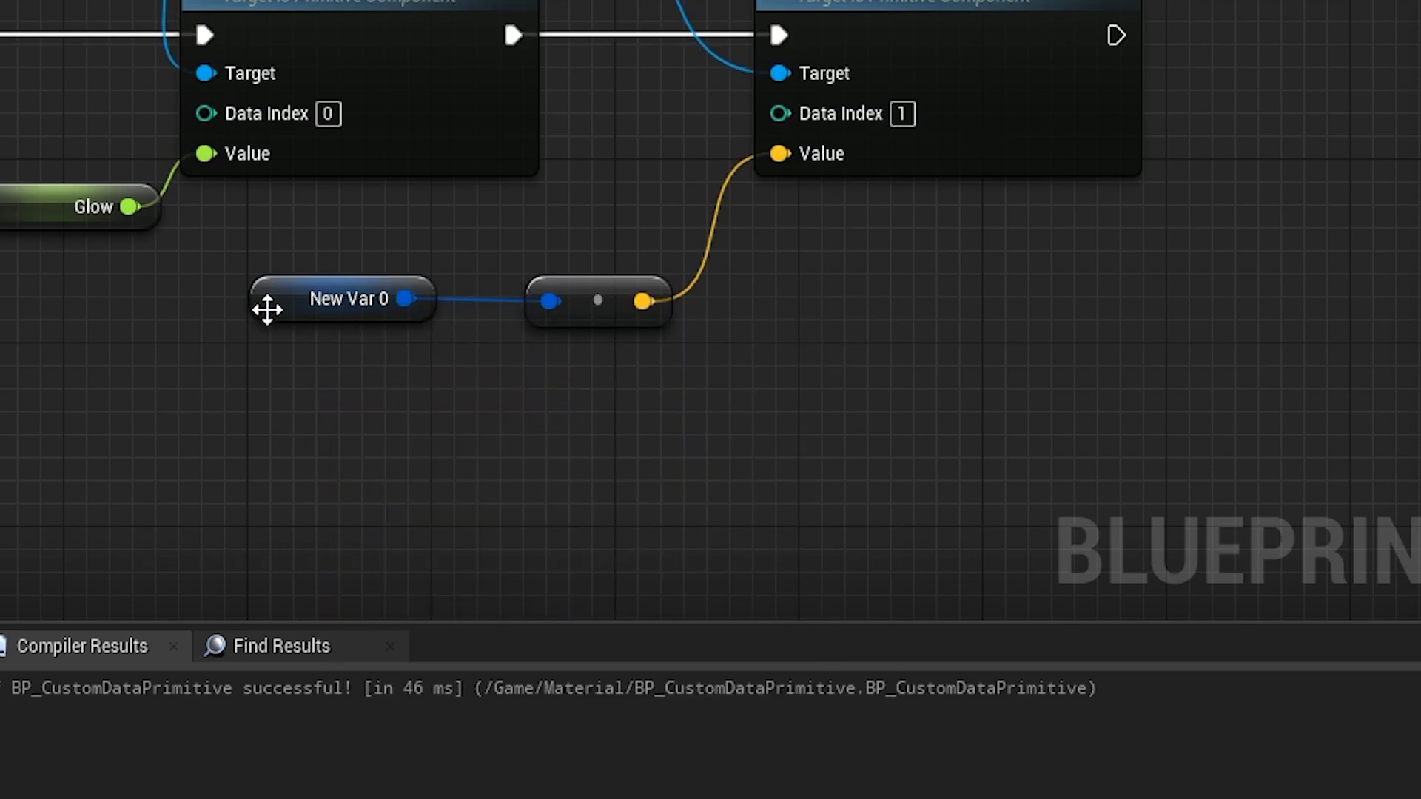
pyautogui.click(348, 299)
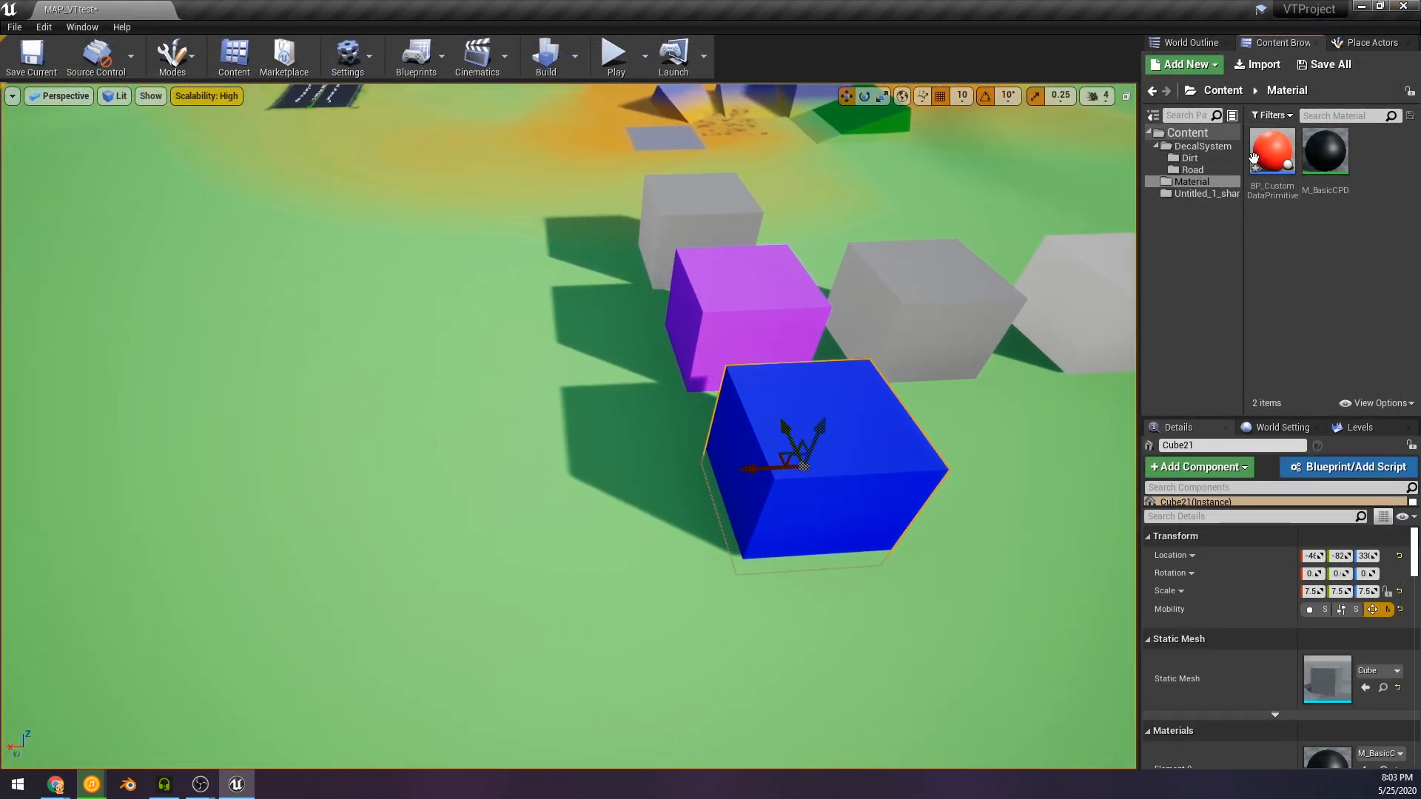
# Place a BP_CustomDataPrimitive sphere in the level and recolor its Color to pale yellow.
pyautogui.click(1272, 149)
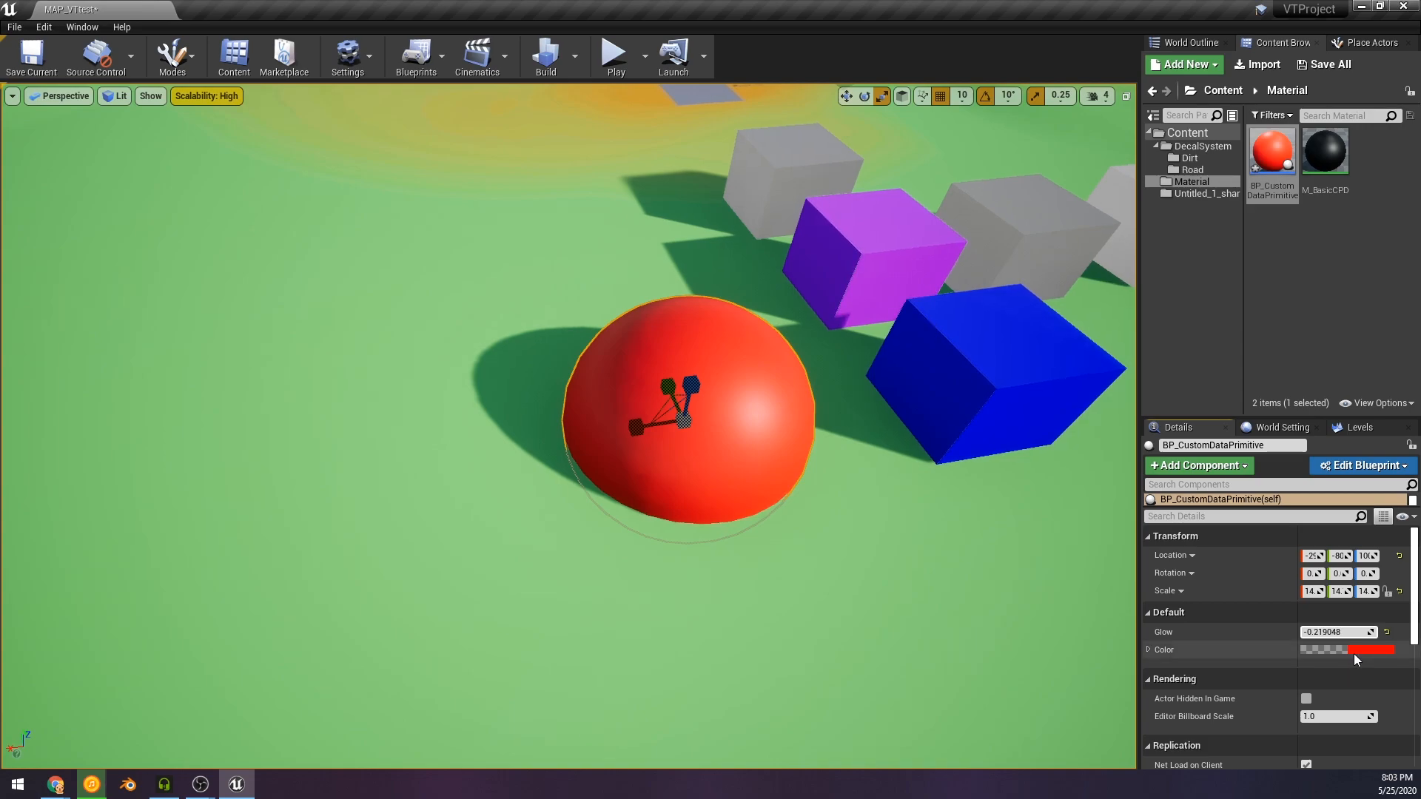
pyautogui.click(1367, 649)
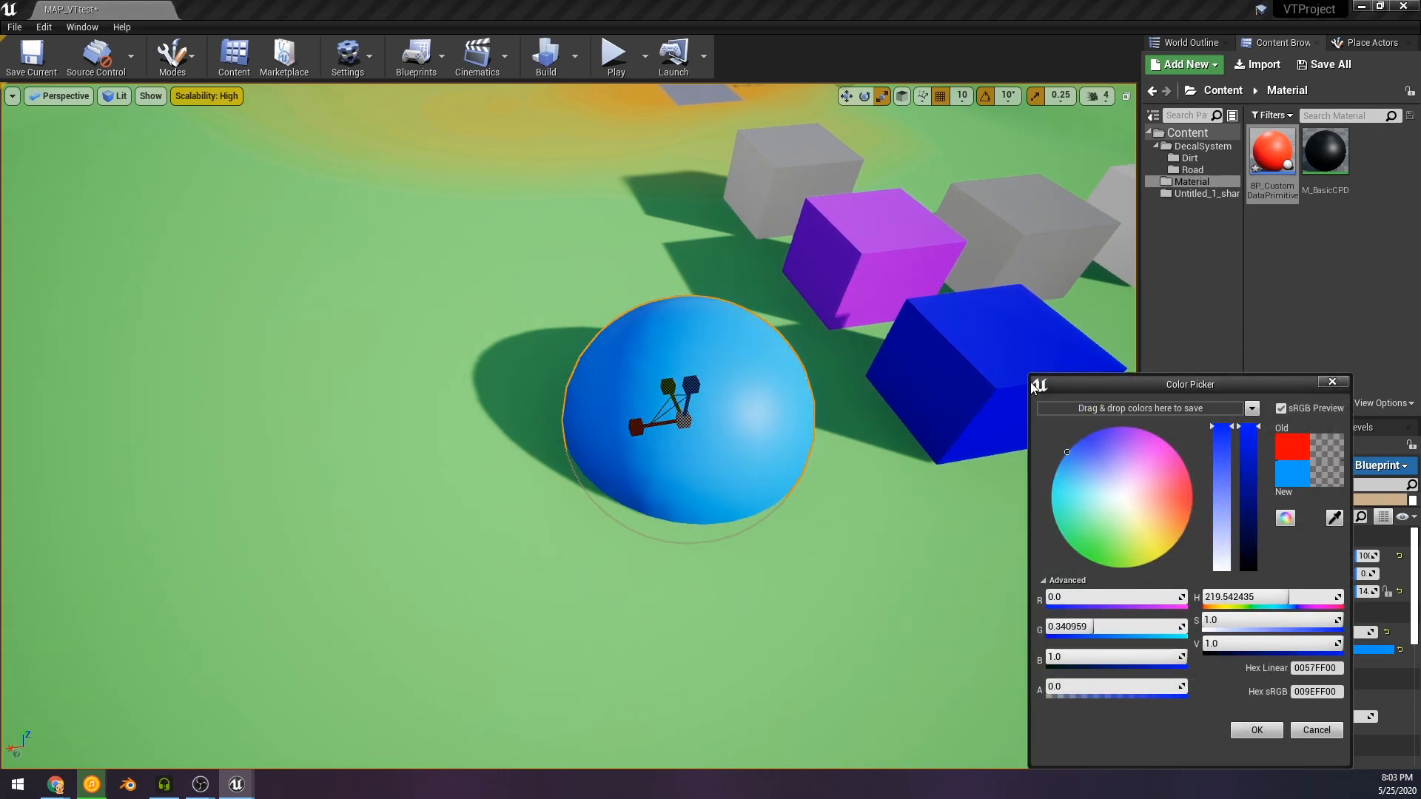
pyautogui.click(1144, 536)
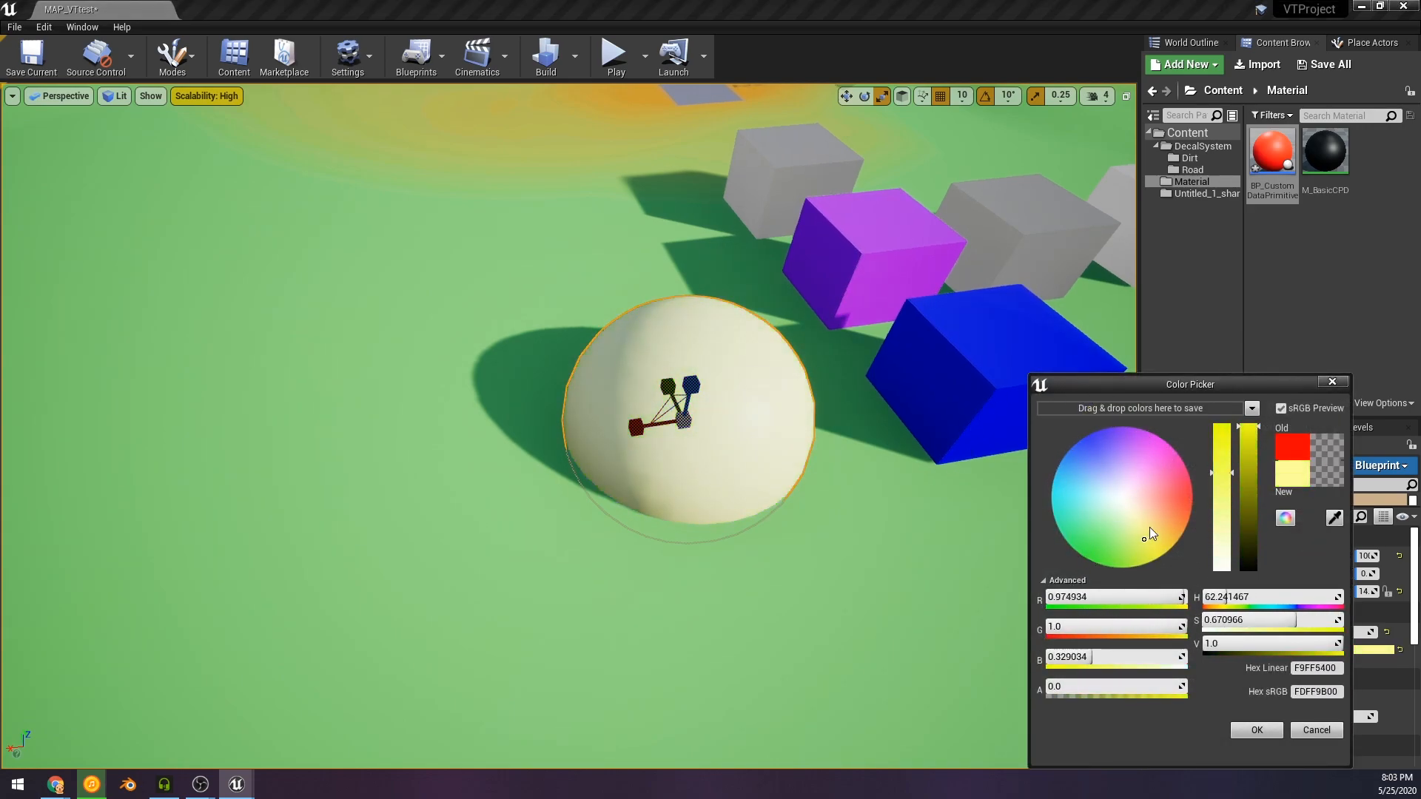